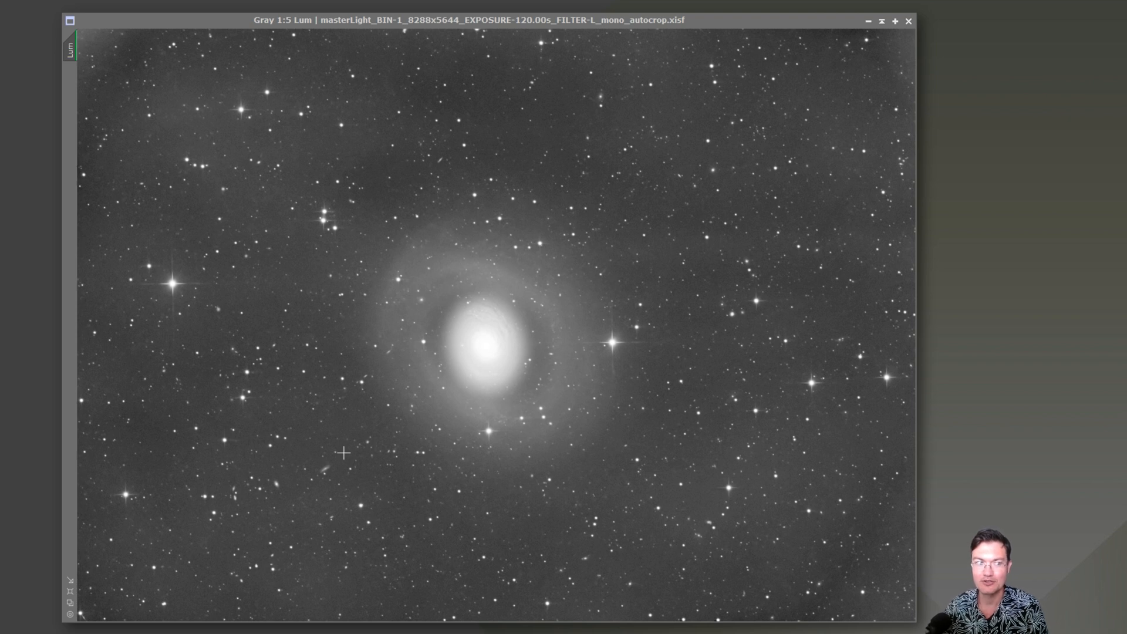
mouse_move(633, 377)
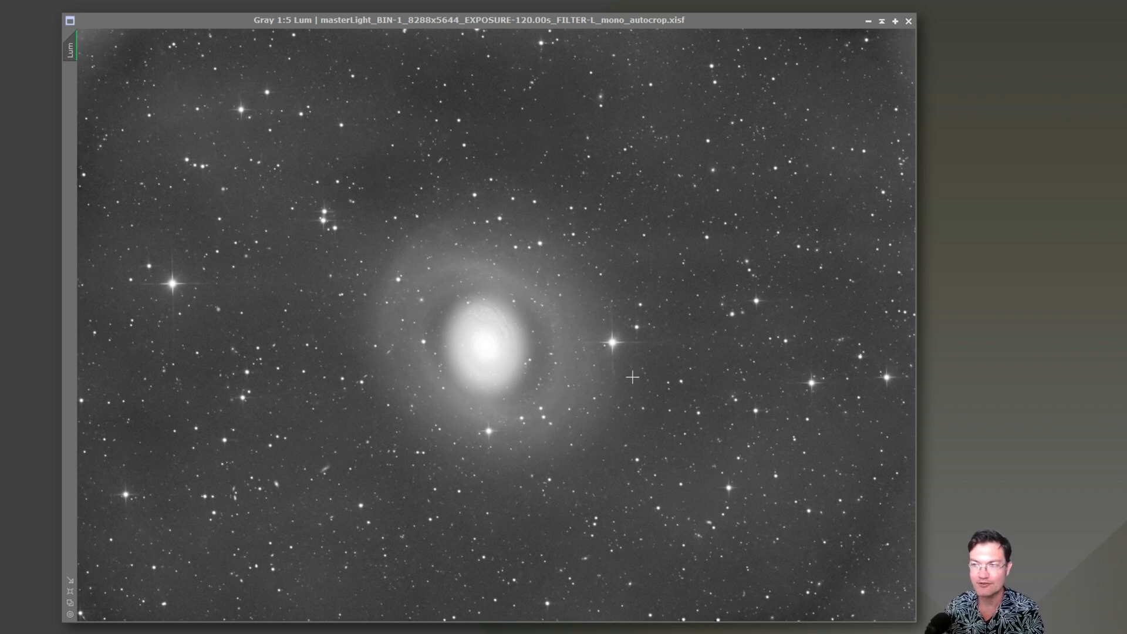
mouse_move(442, 380)
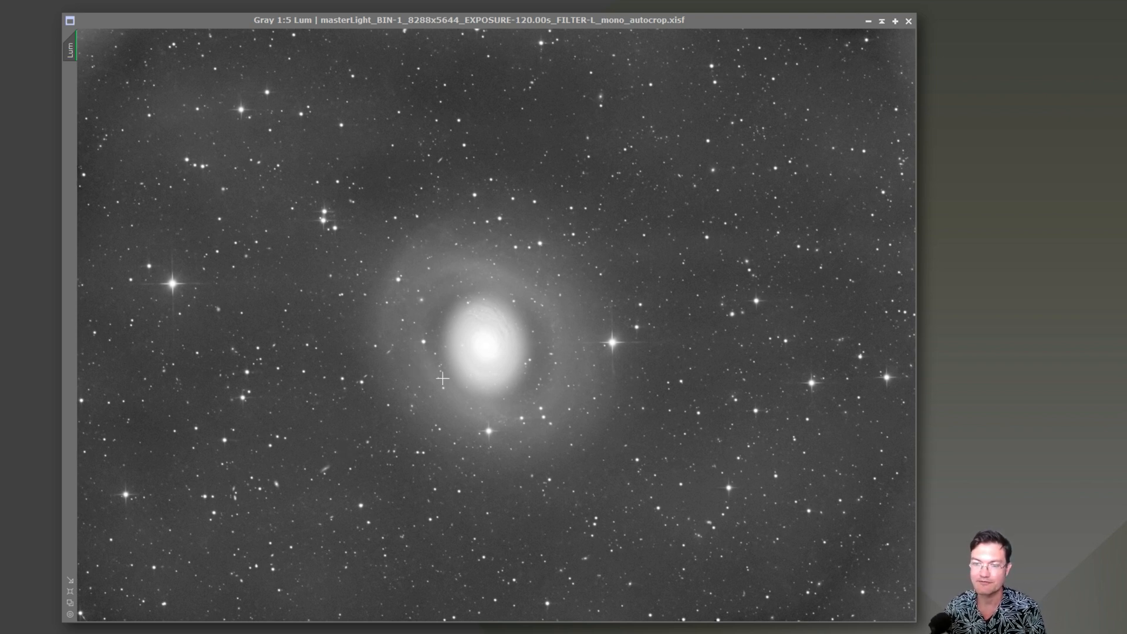
mouse_move(479, 395)
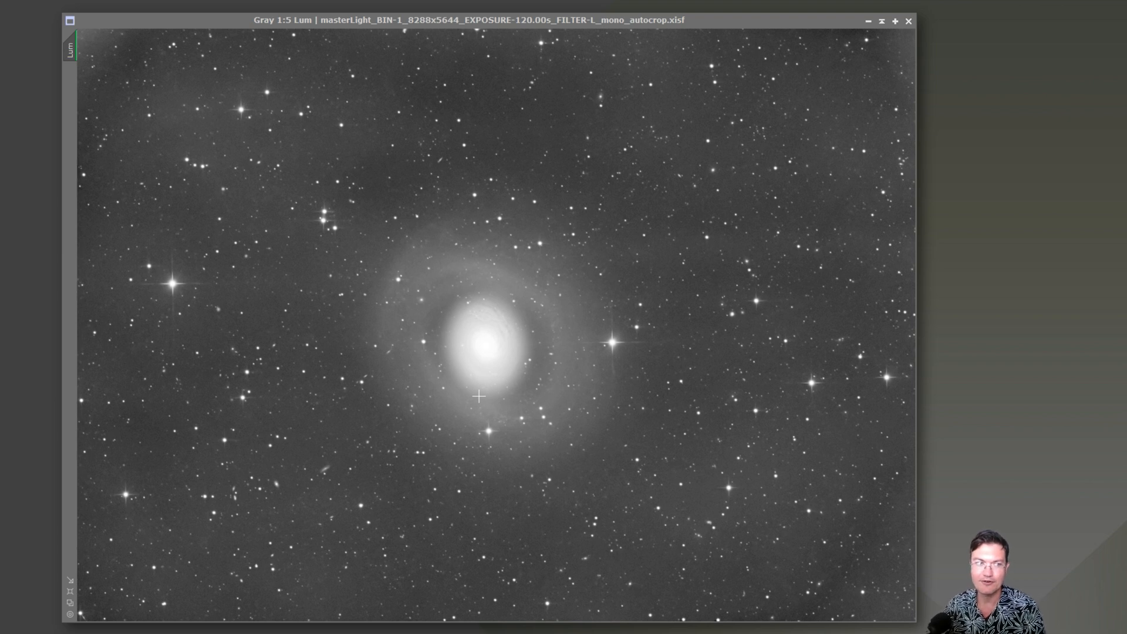
mouse_move(505, 361)
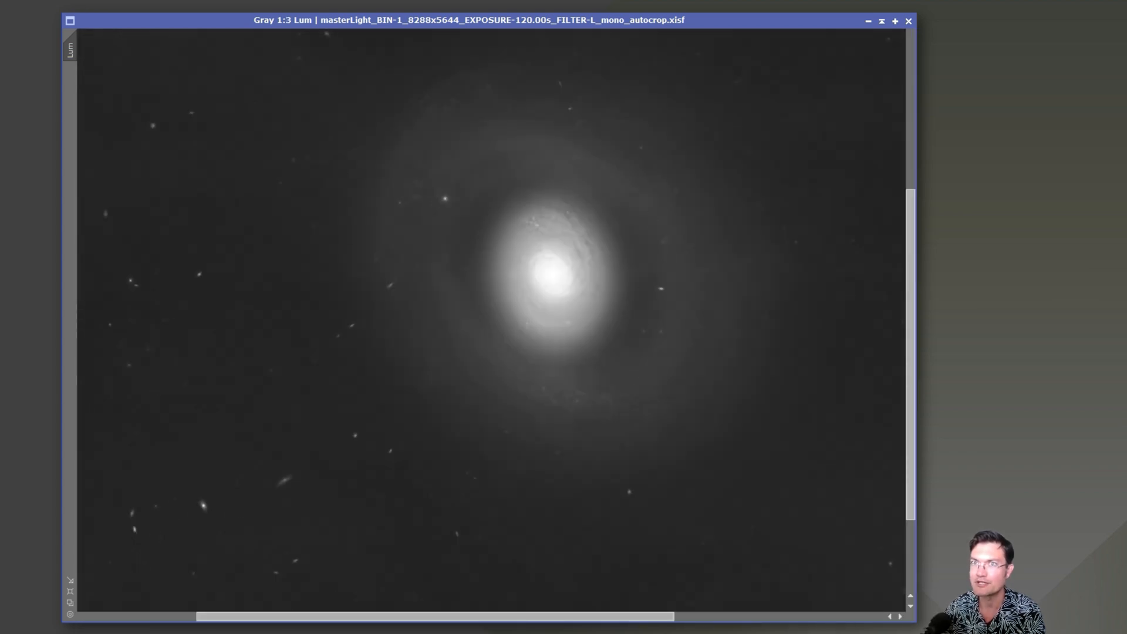
mouse_move(511, 150)
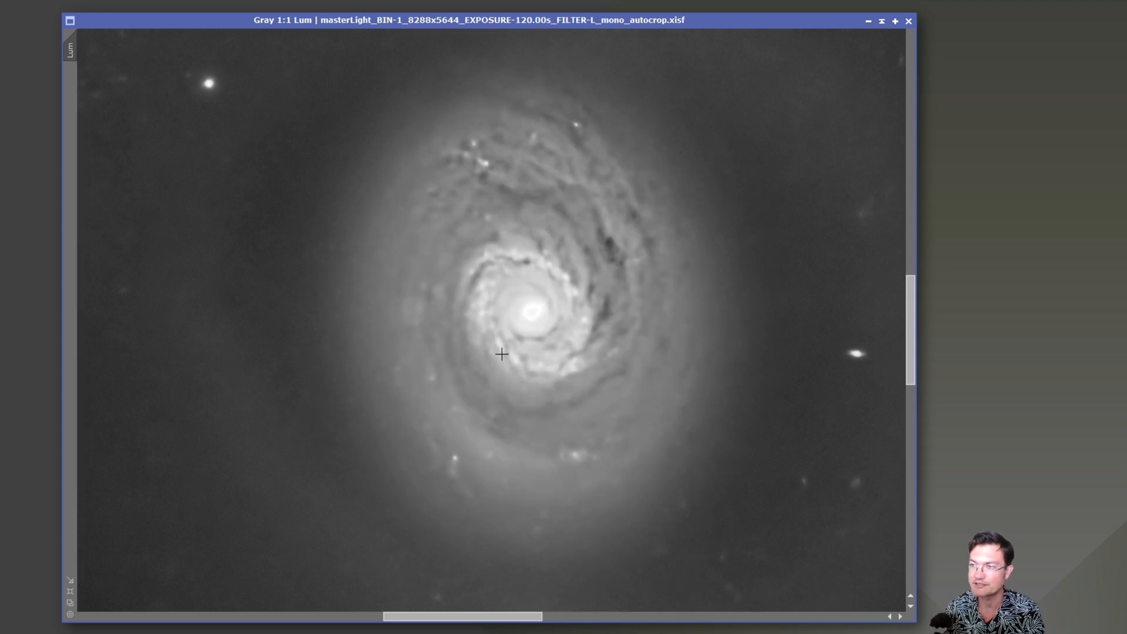
mouse_move(587, 287)
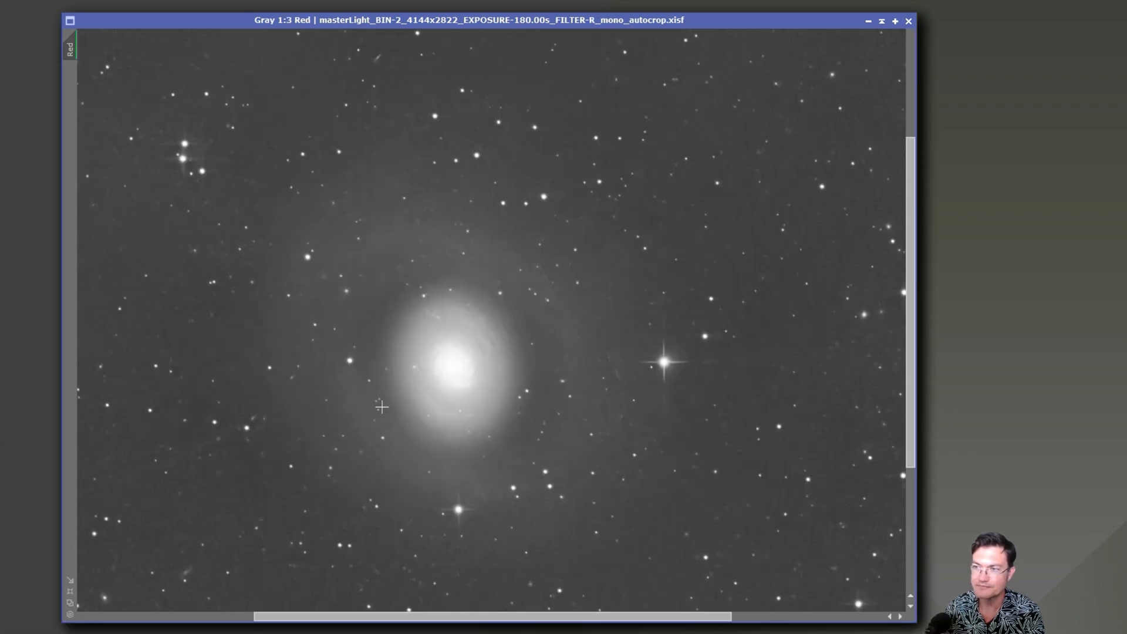
mouse_move(413, 305)
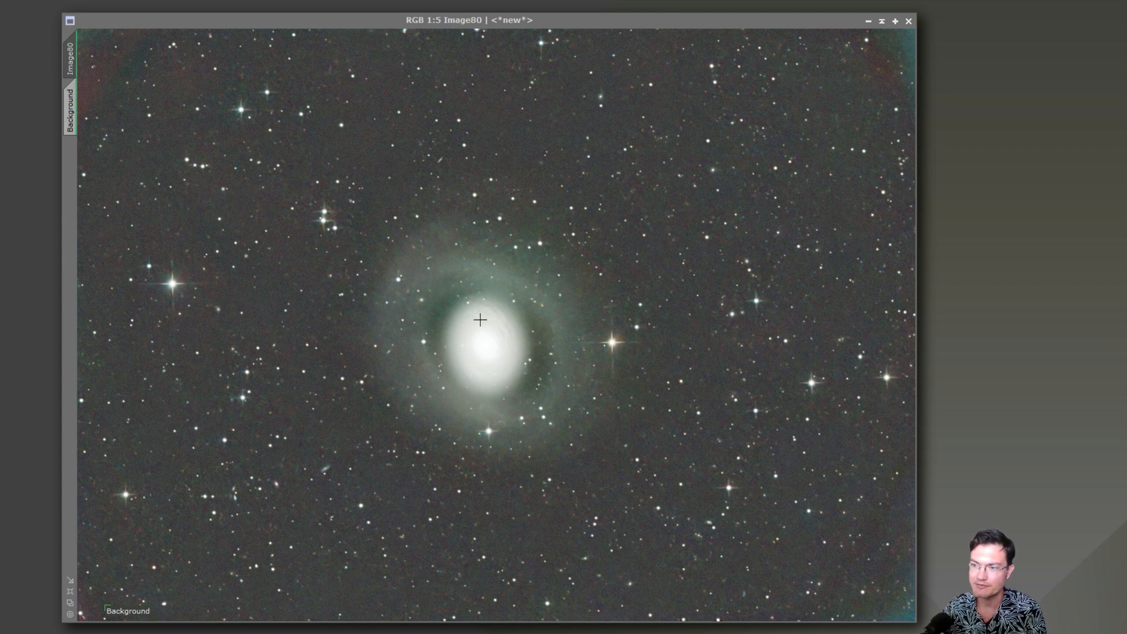
mouse_move(744, 145)
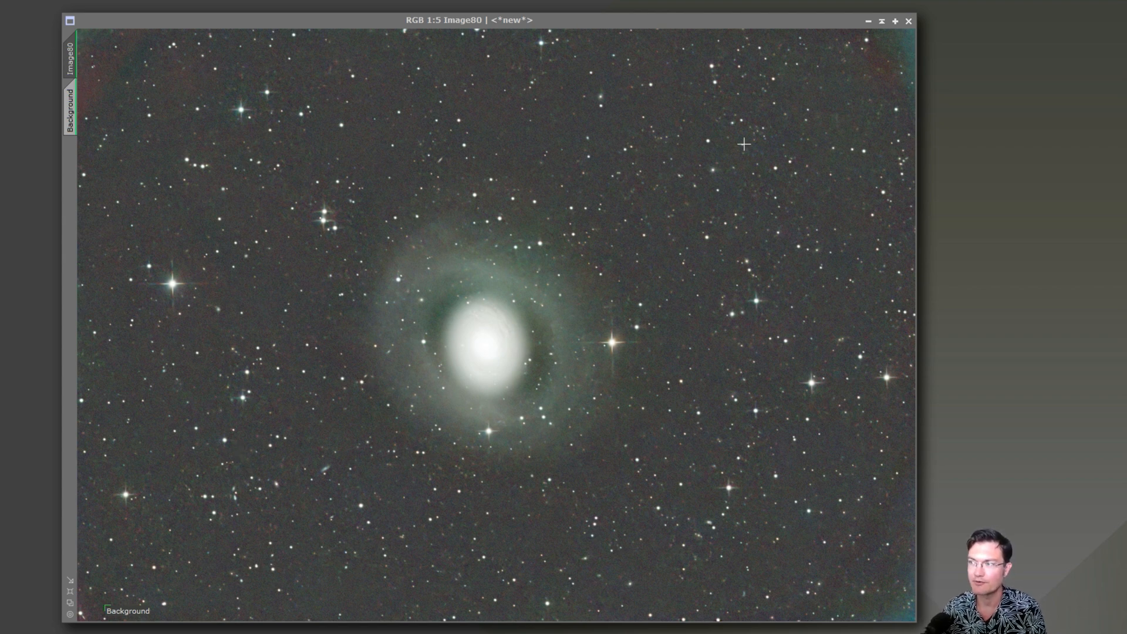
mouse_move(350, 435)
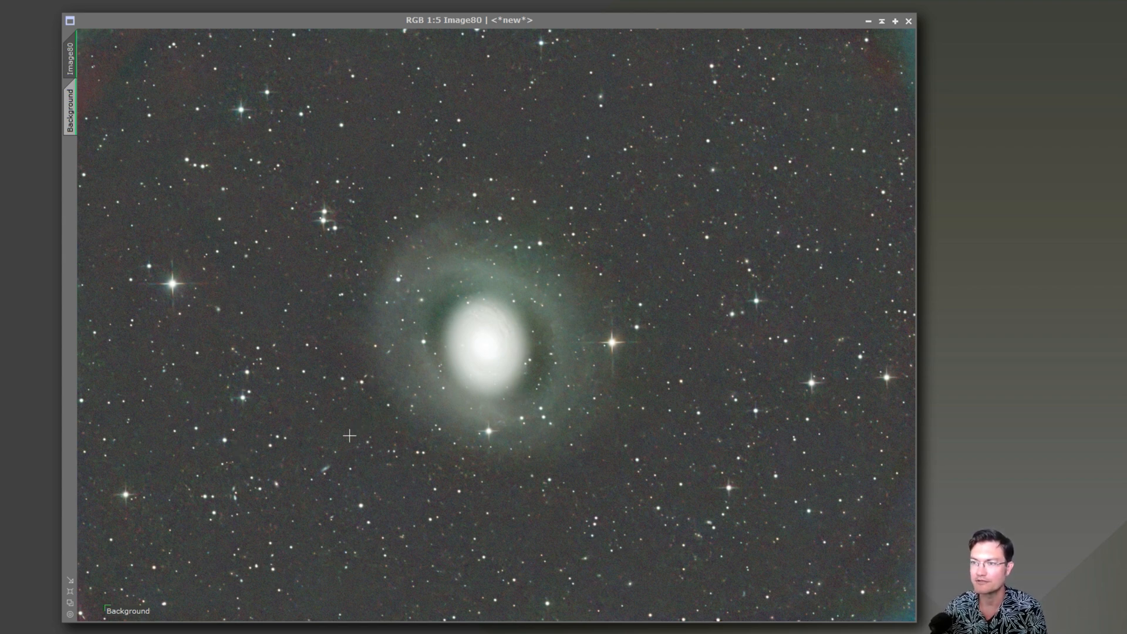
mouse_move(242, 411)
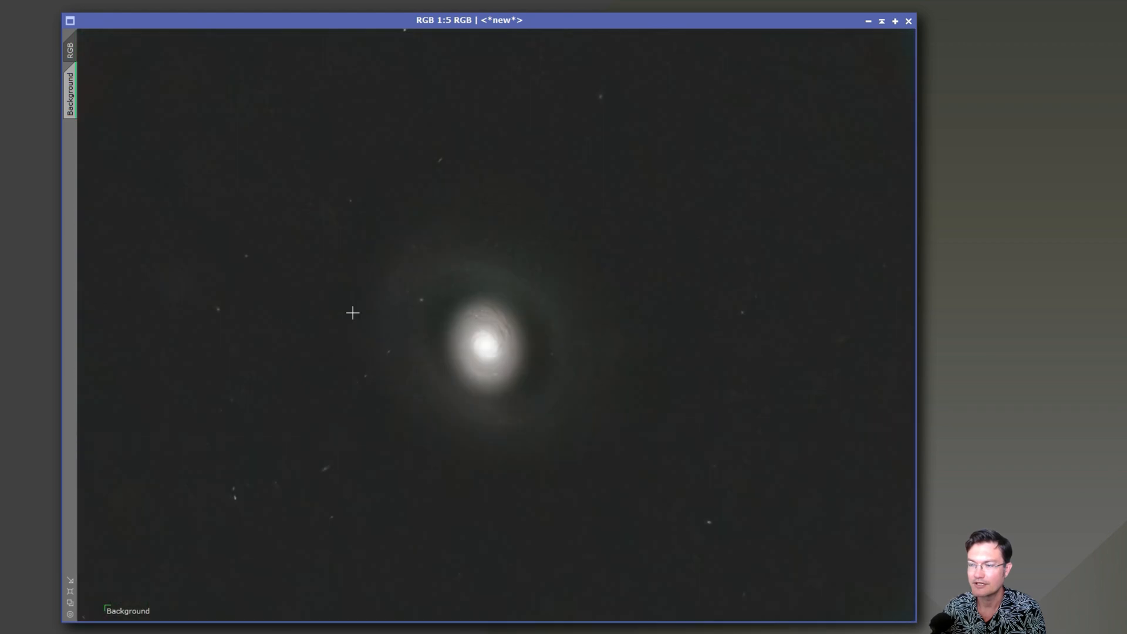
mouse_move(514, 449)
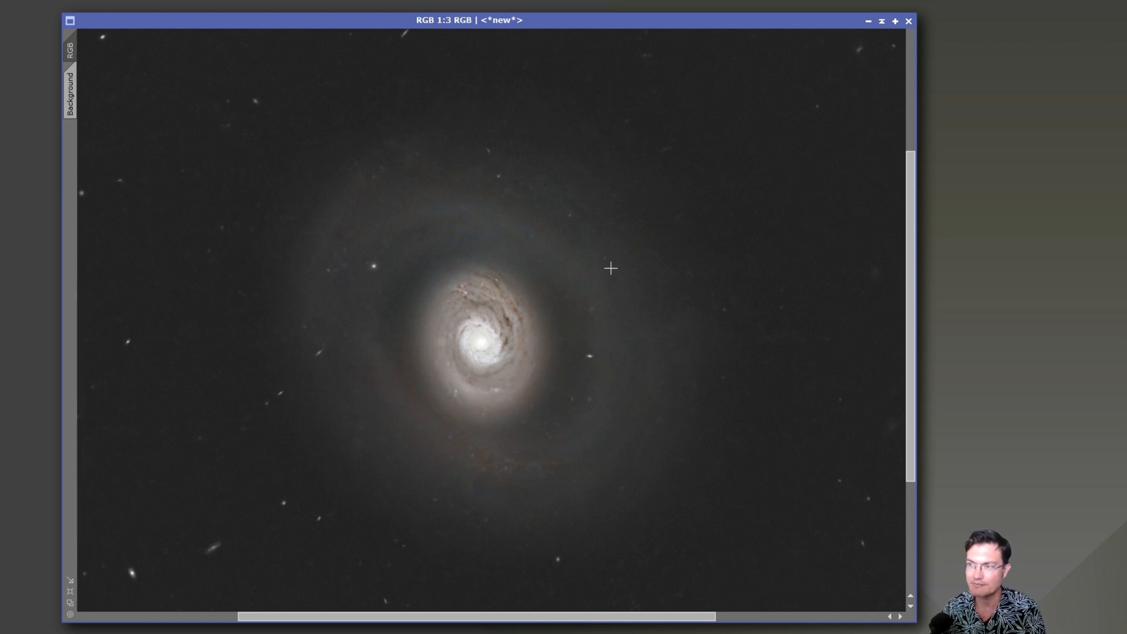
mouse_move(287, 394)
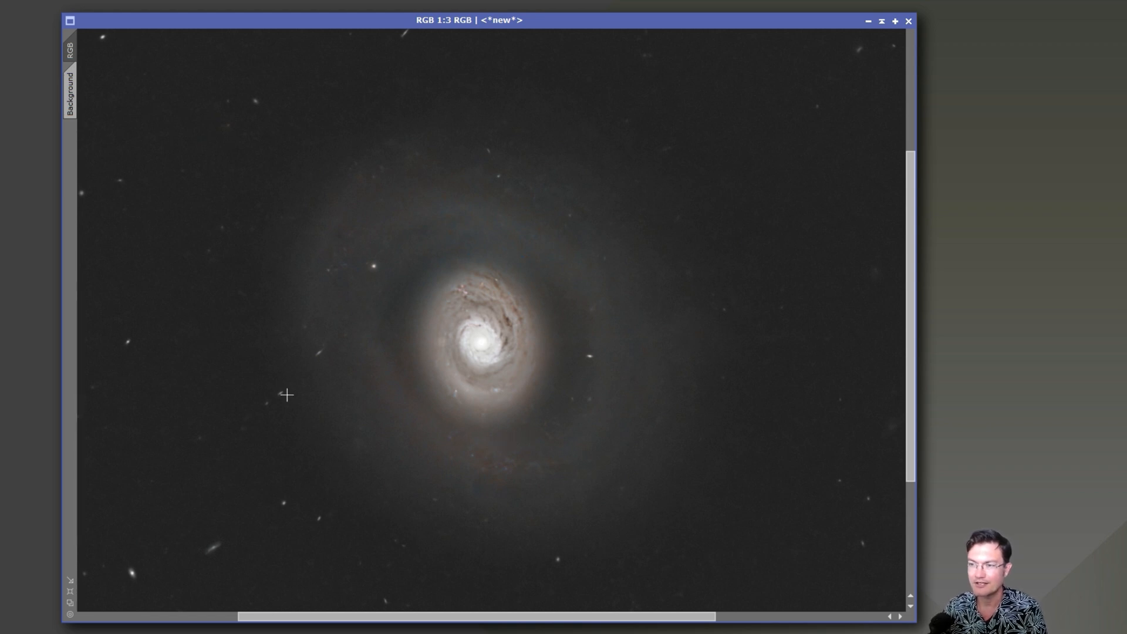
mouse_move(439, 358)
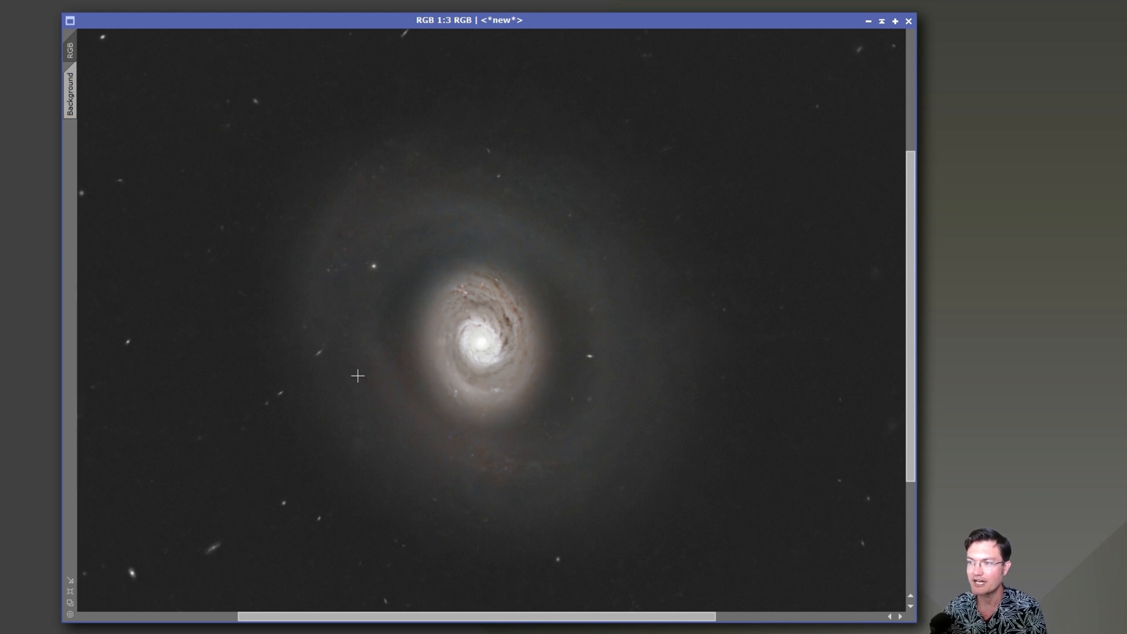
mouse_move(604, 399)
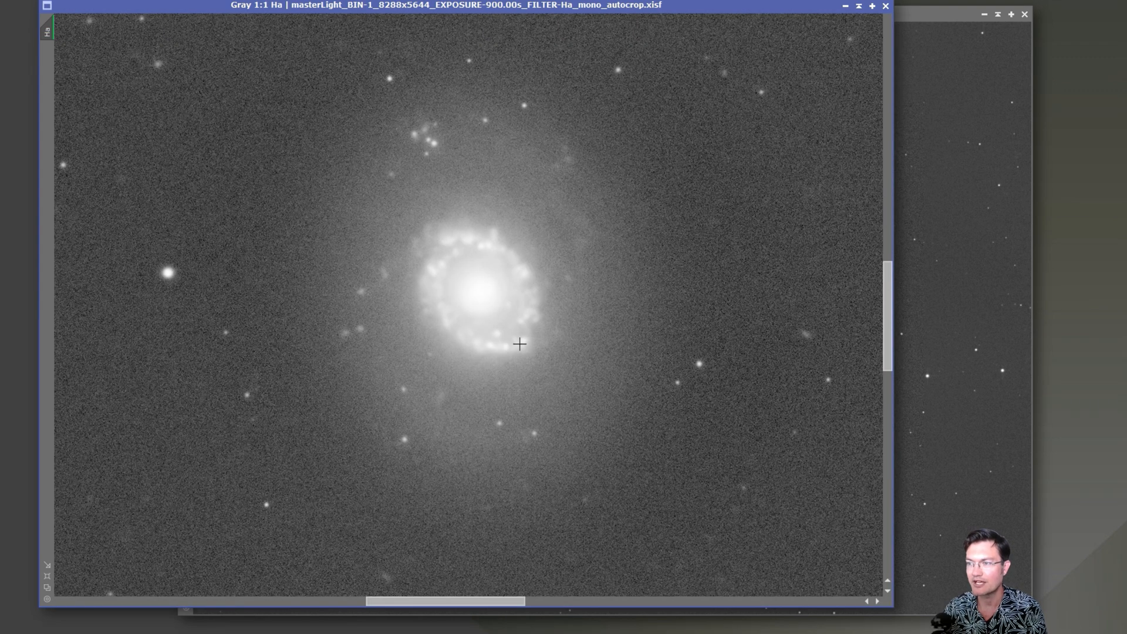
mouse_move(448, 245)
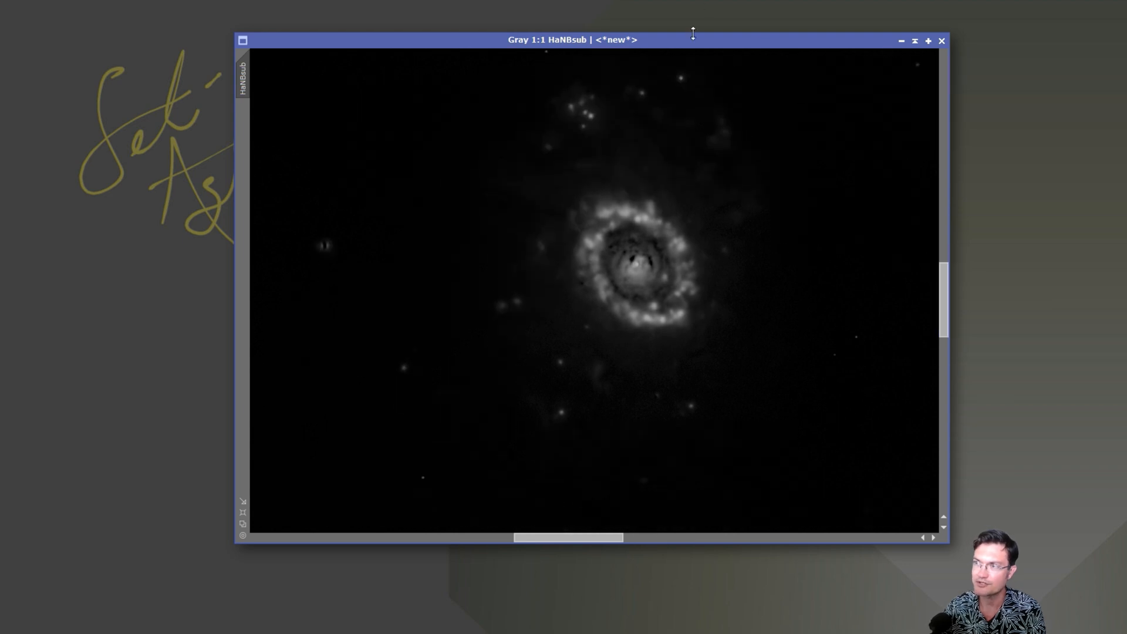
Bring the HaNBsub continuum-subtracted H-alpha image window forward to examine its emission ring.
drag(572, 40, 687, 35)
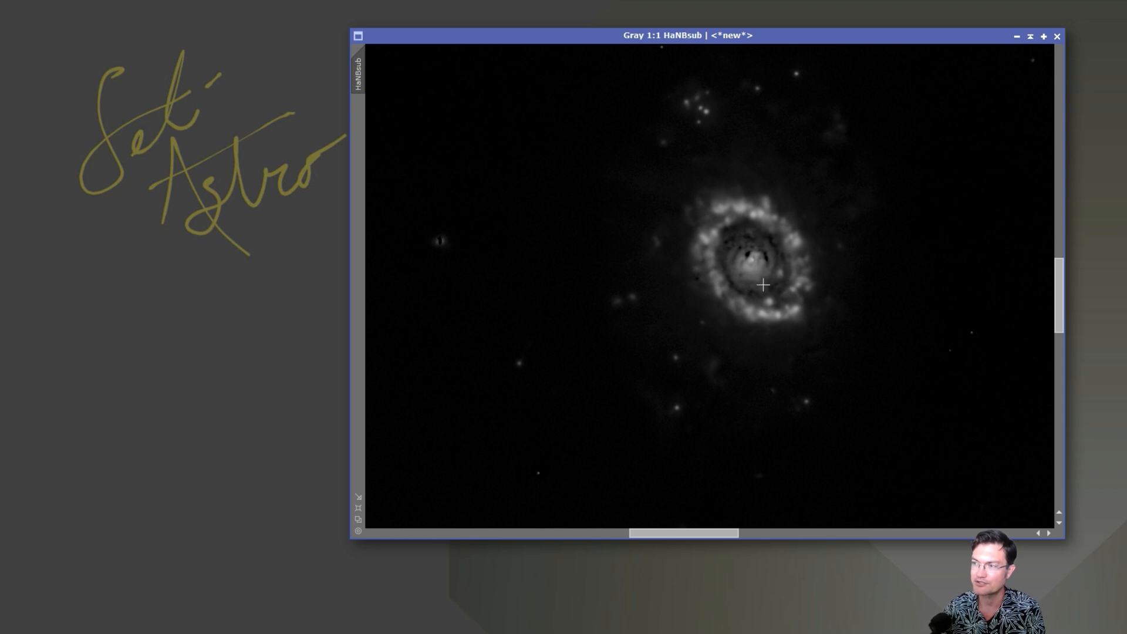
mouse_move(761, 204)
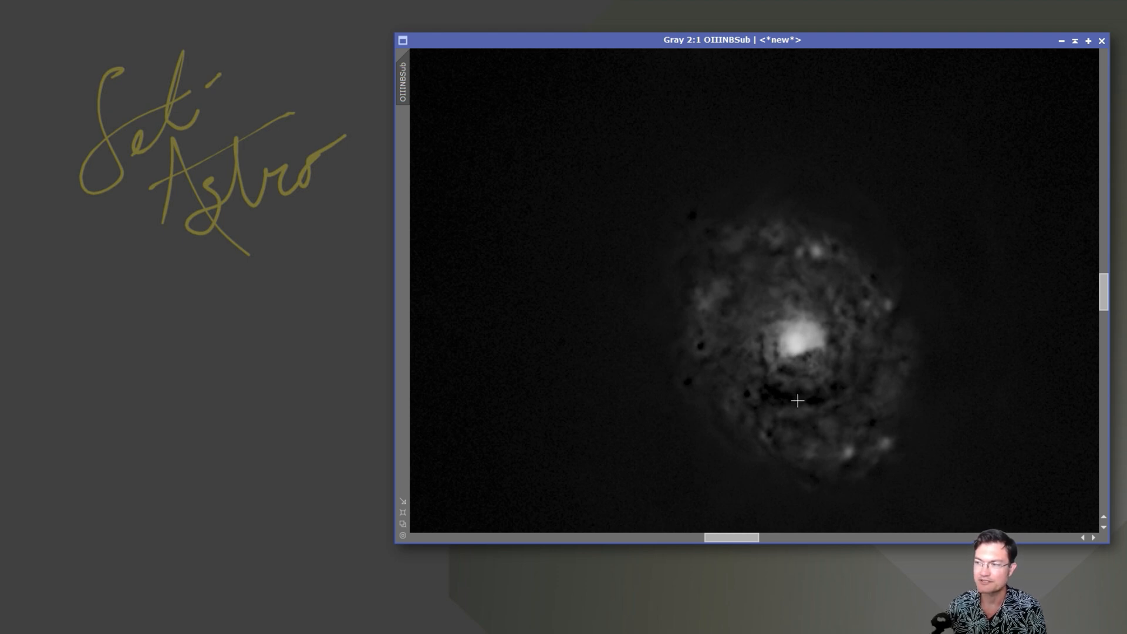
mouse_move(794, 363)
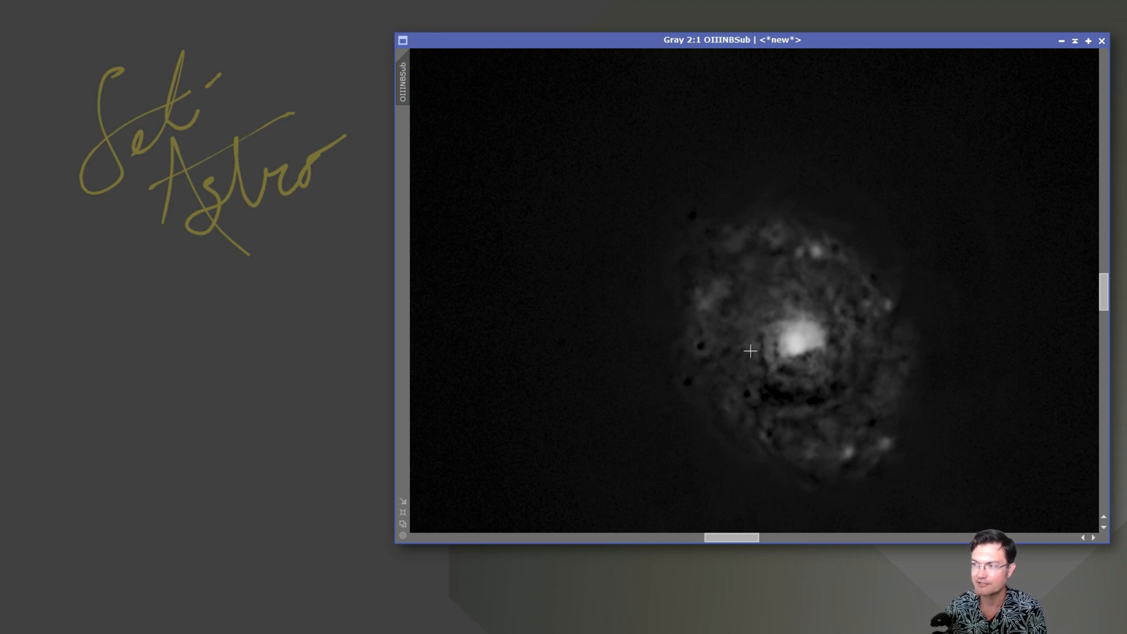
mouse_move(776, 339)
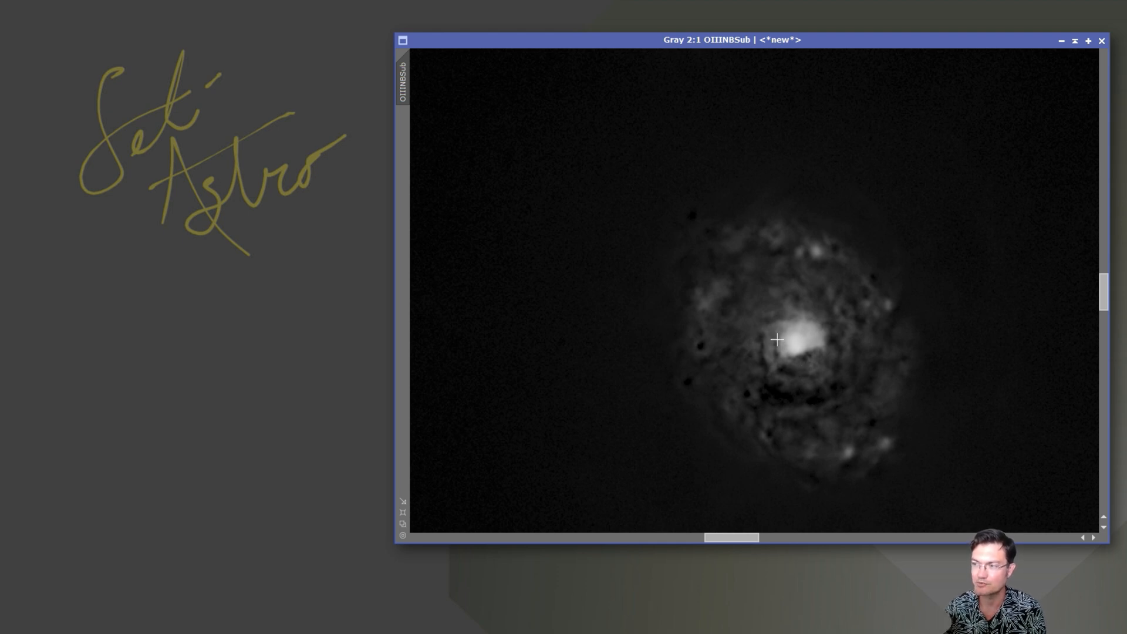
mouse_move(881, 446)
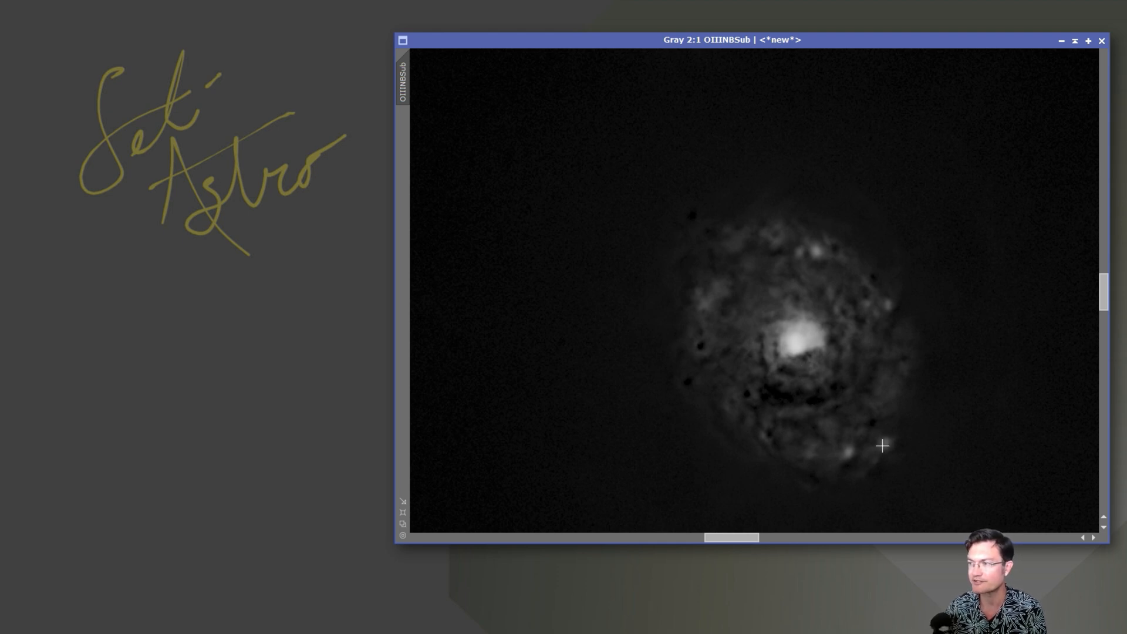
mouse_move(738, 258)
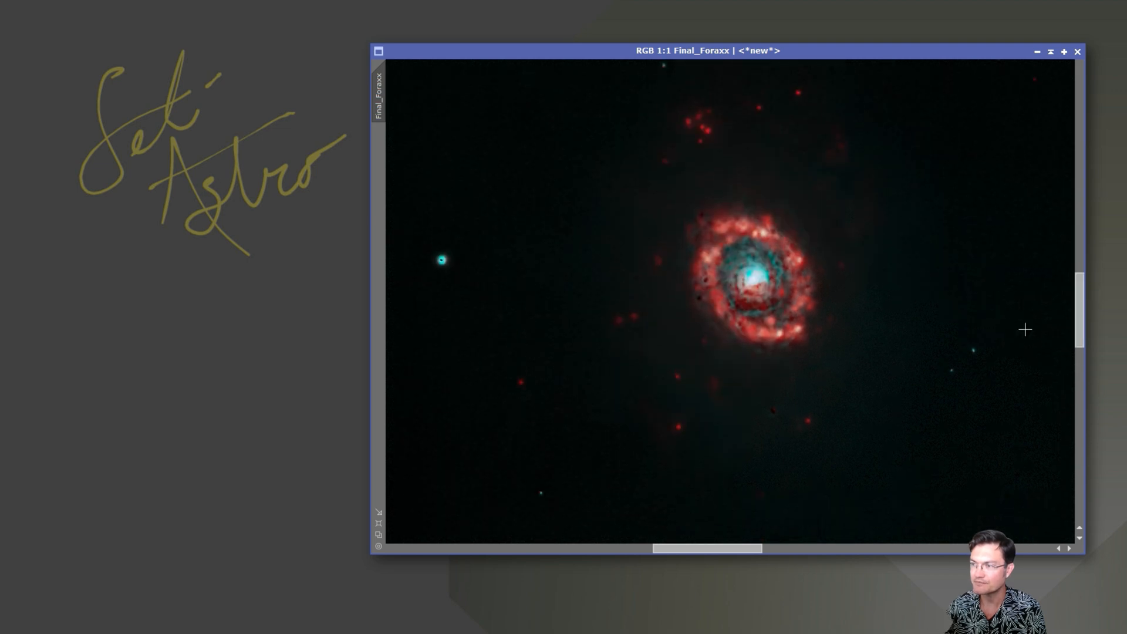
mouse_move(736, 93)
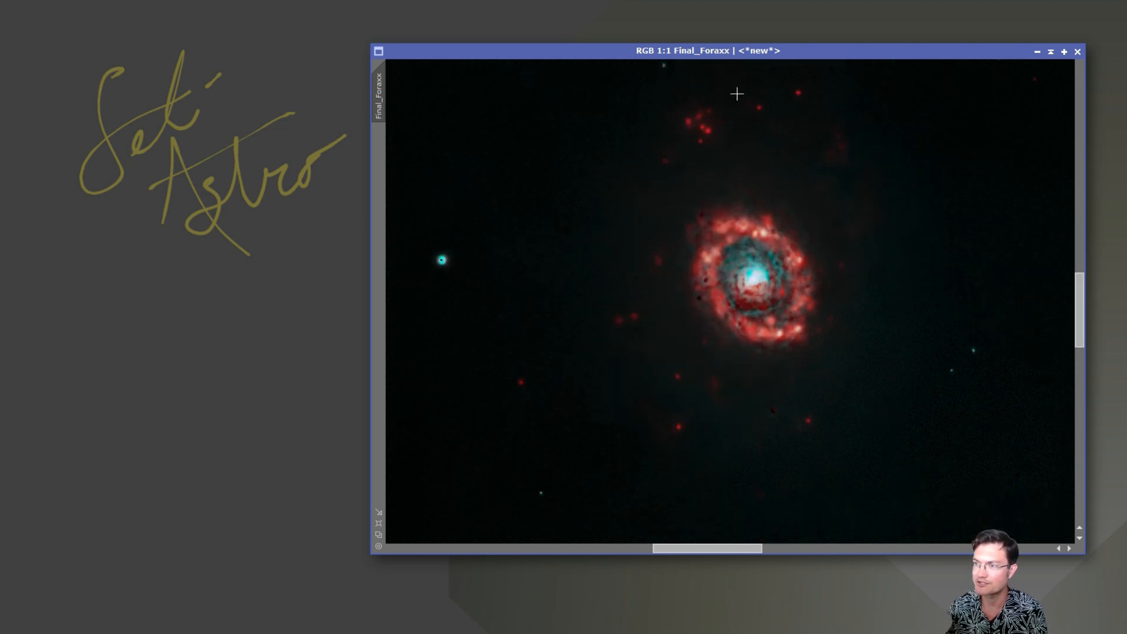
mouse_move(716, 261)
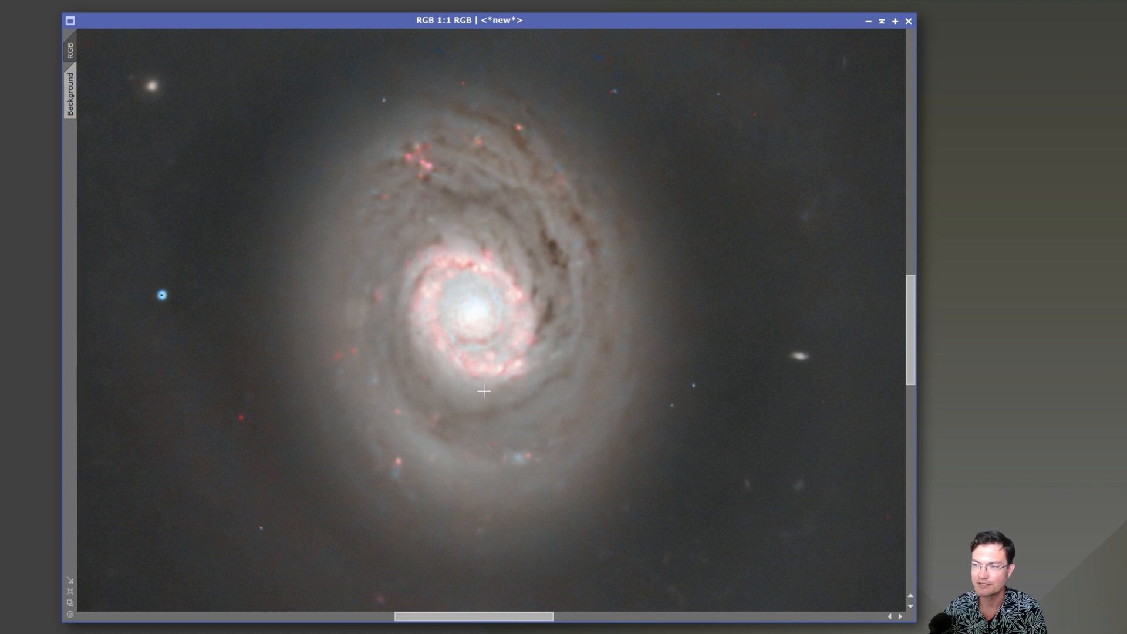
mouse_move(504, 322)
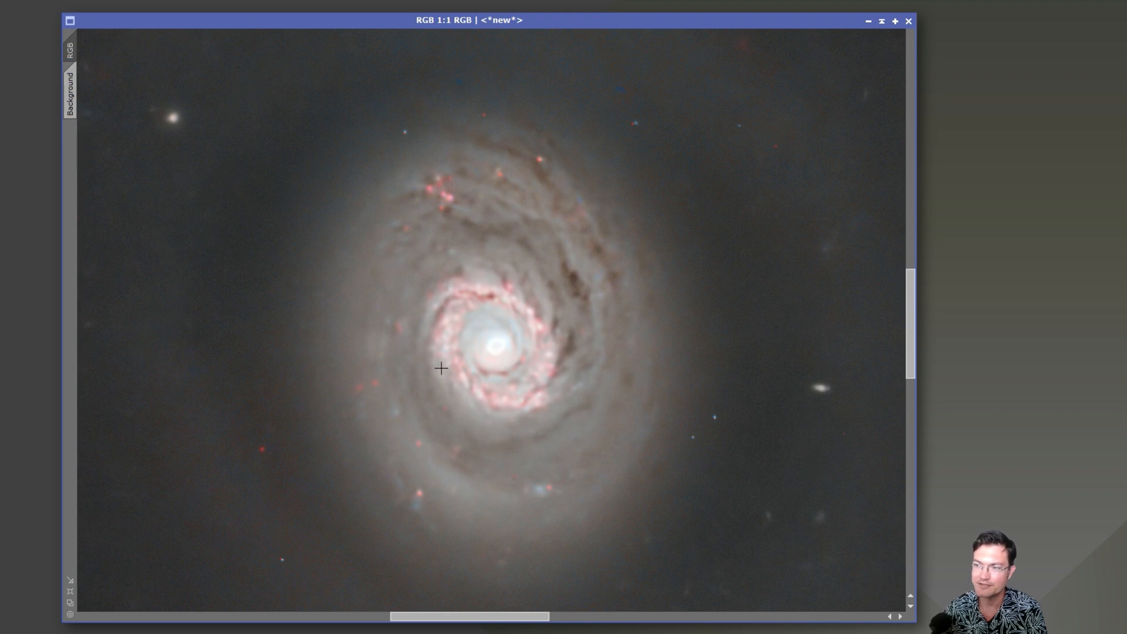
mouse_move(509, 306)
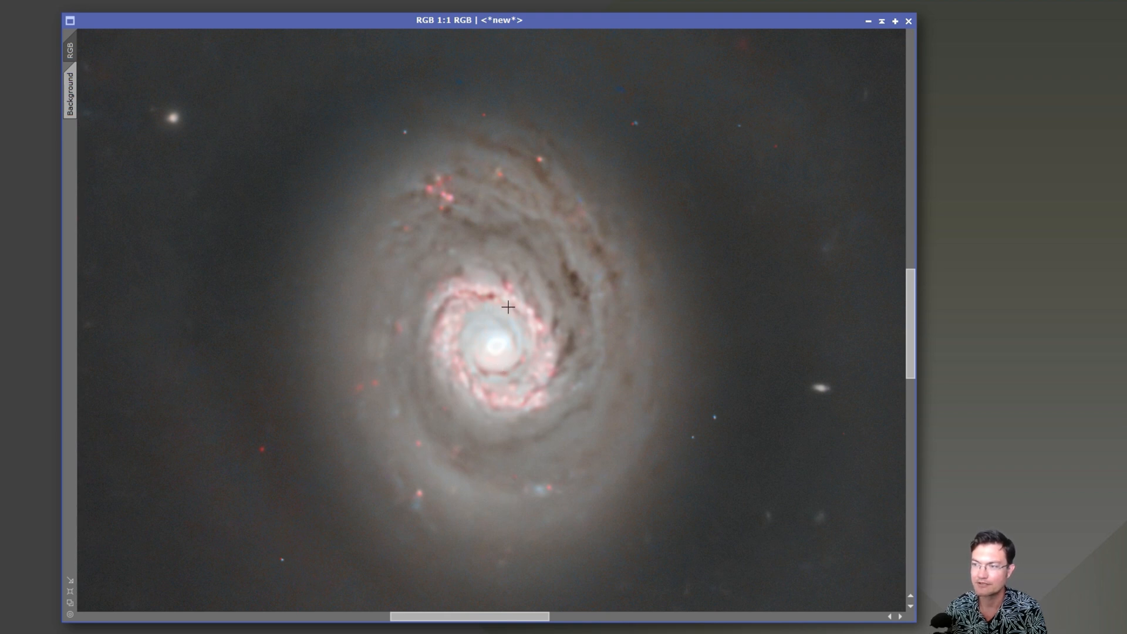
mouse_move(553, 319)
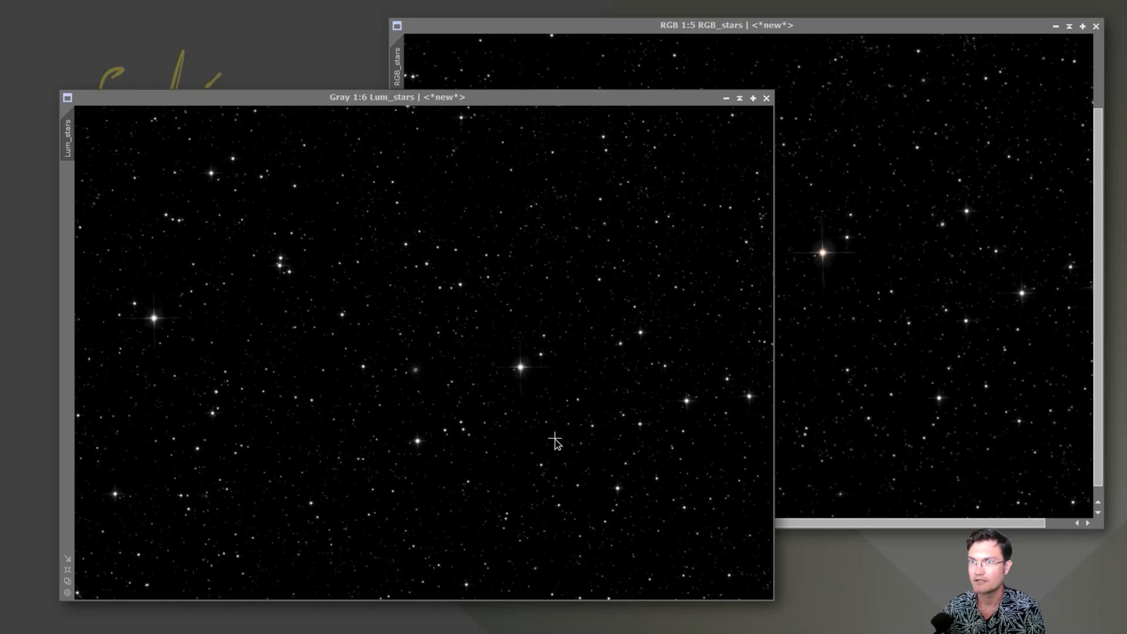
mouse_move(610, 360)
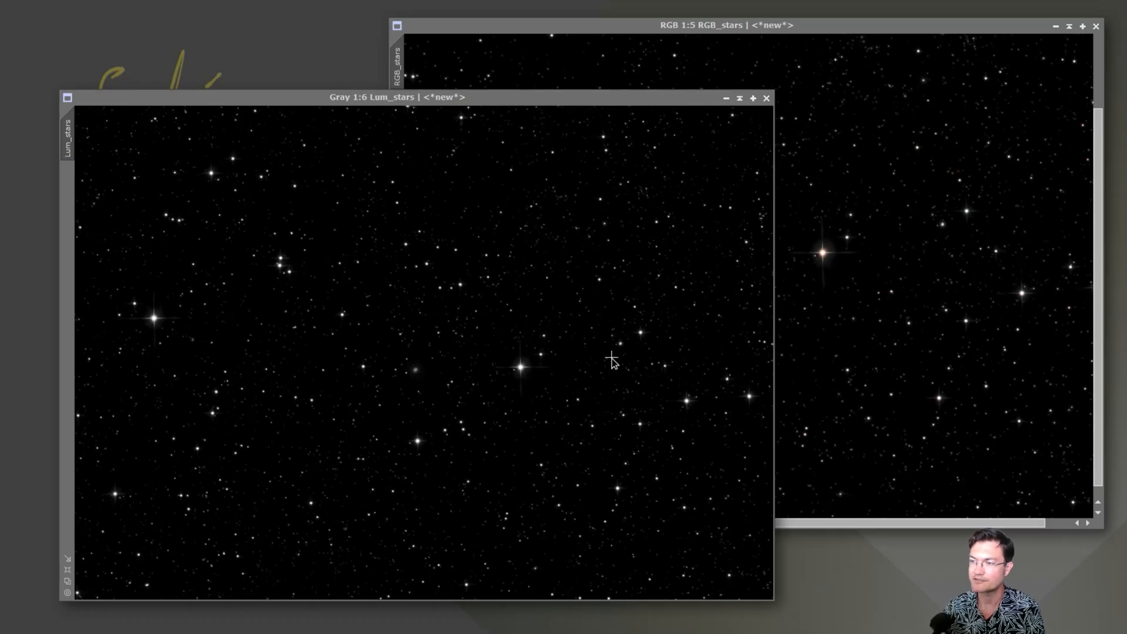
mouse_move(530, 279)
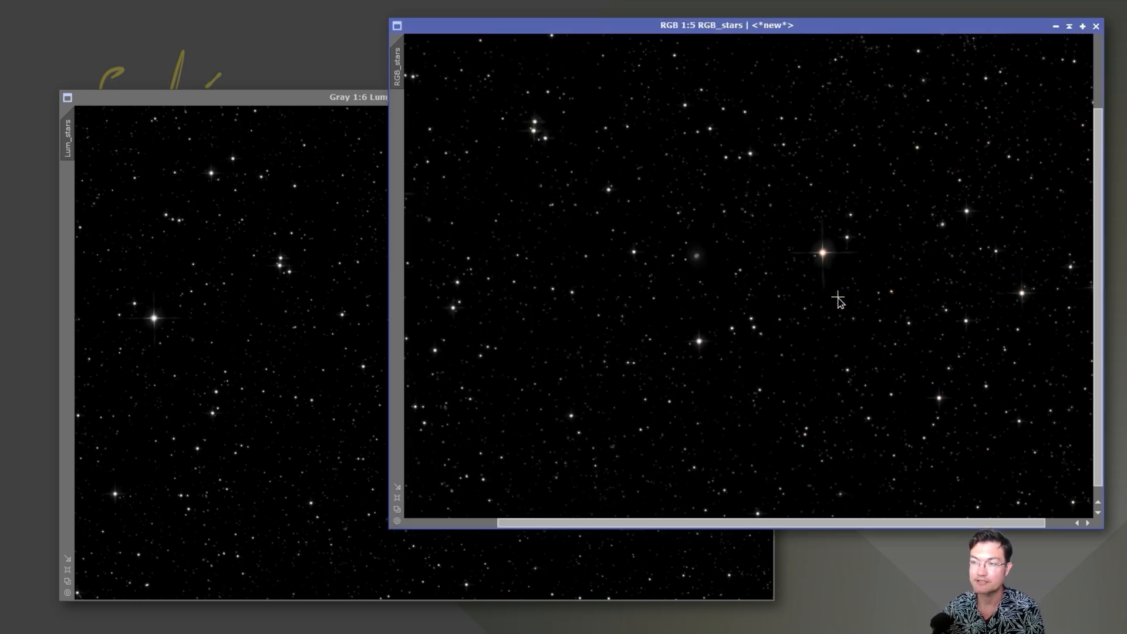
mouse_move(422, 79)
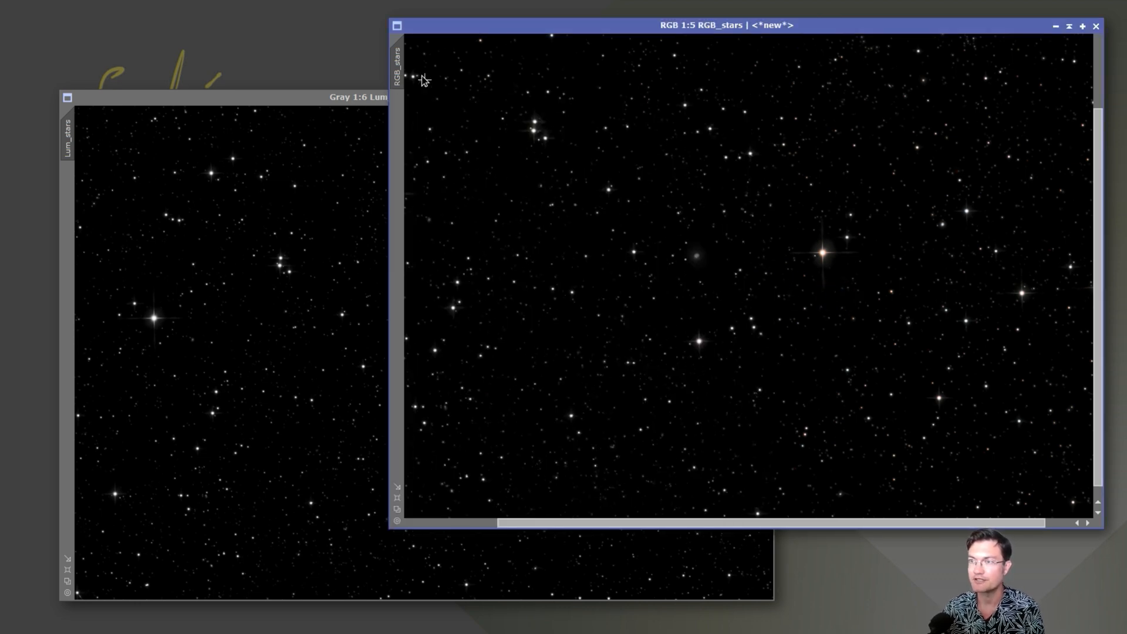
mouse_move(722, 219)
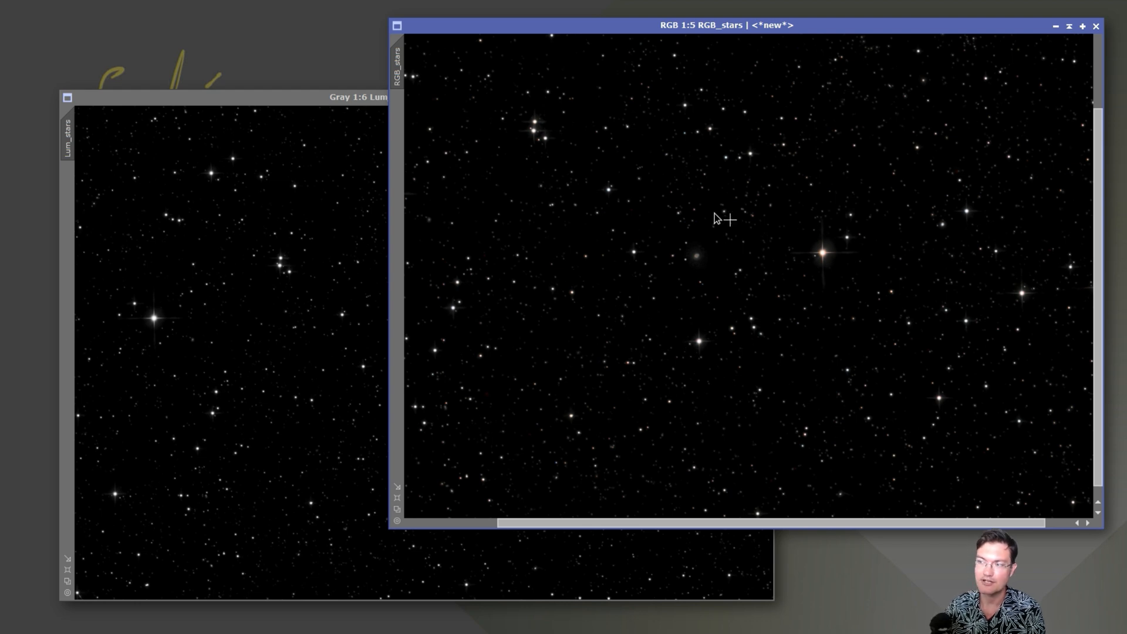
mouse_move(639, 311)
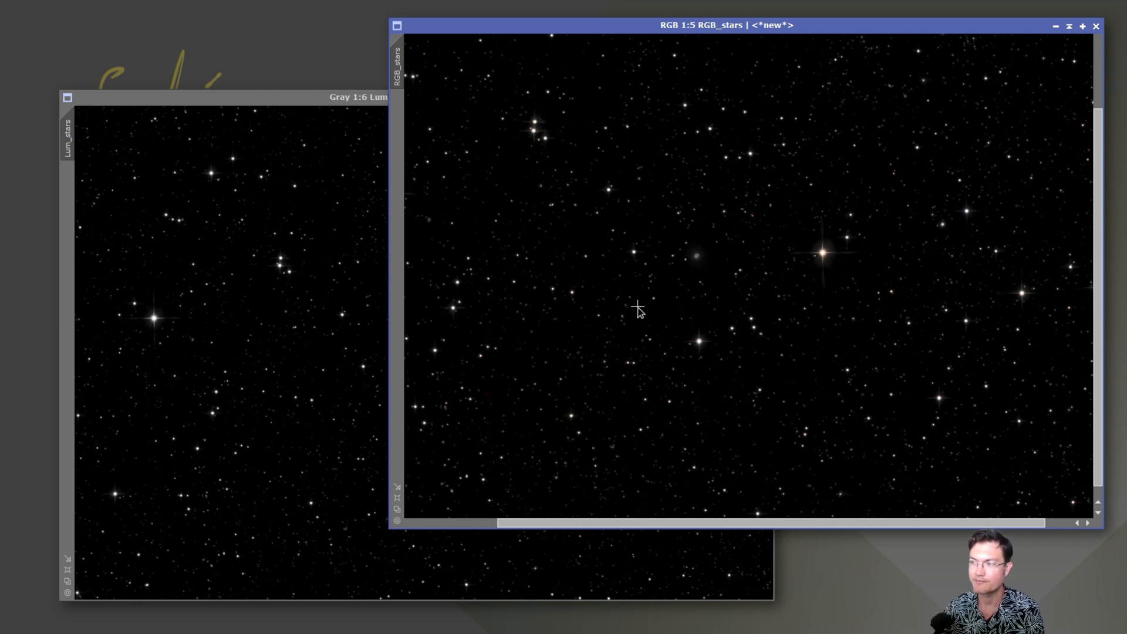
mouse_move(193, 299)
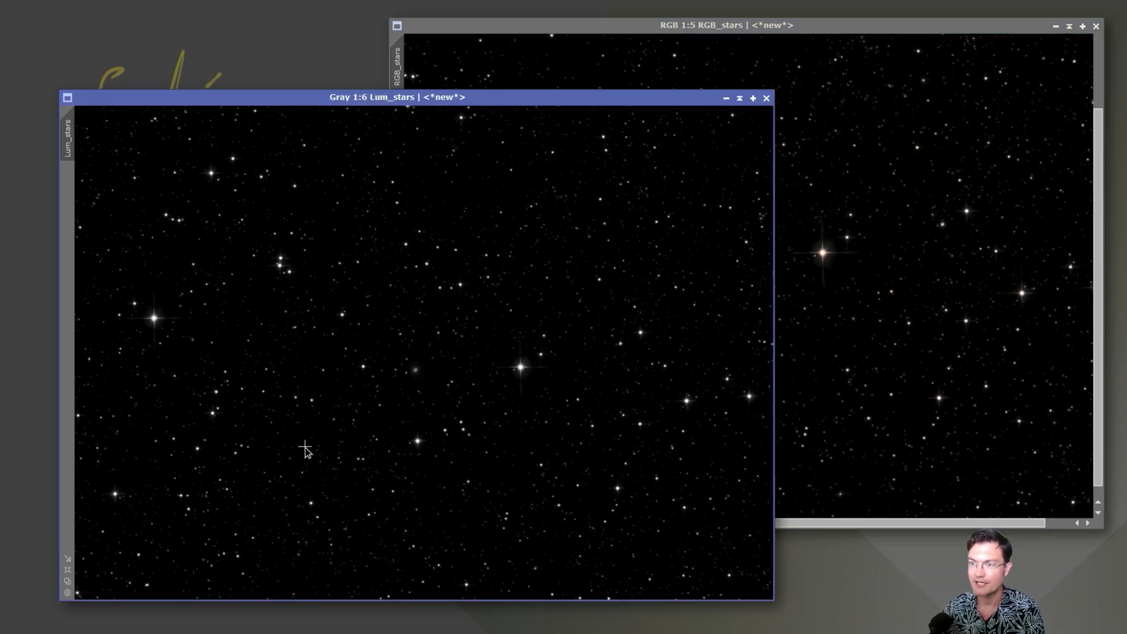
mouse_move(465, 318)
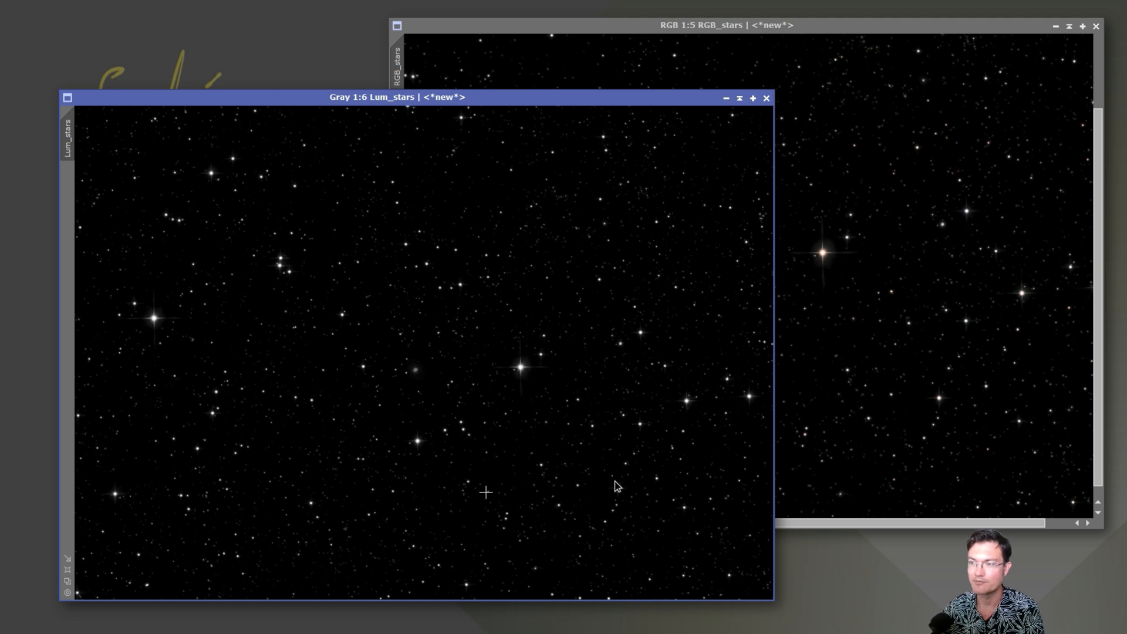
mouse_move(917, 278)
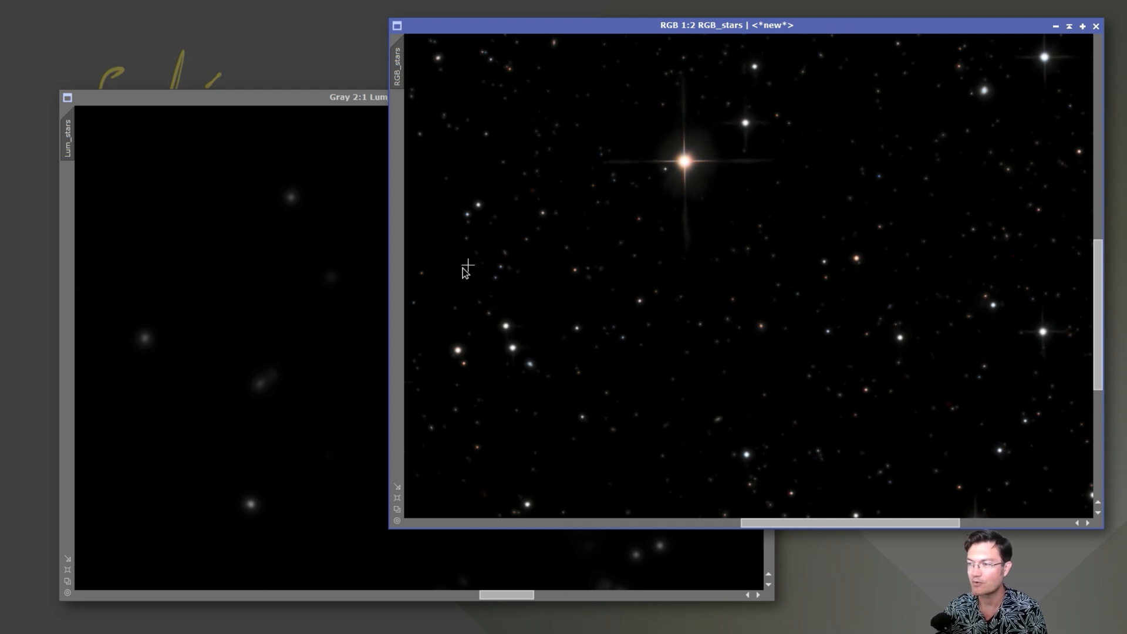
mouse_move(863, 325)
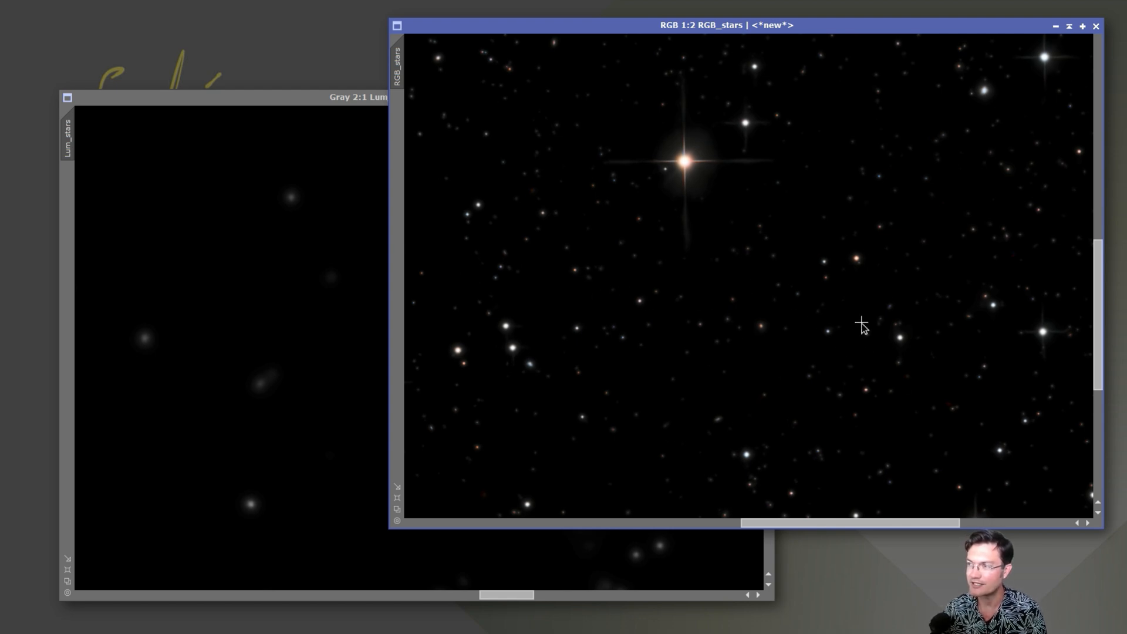
mouse_move(533, 139)
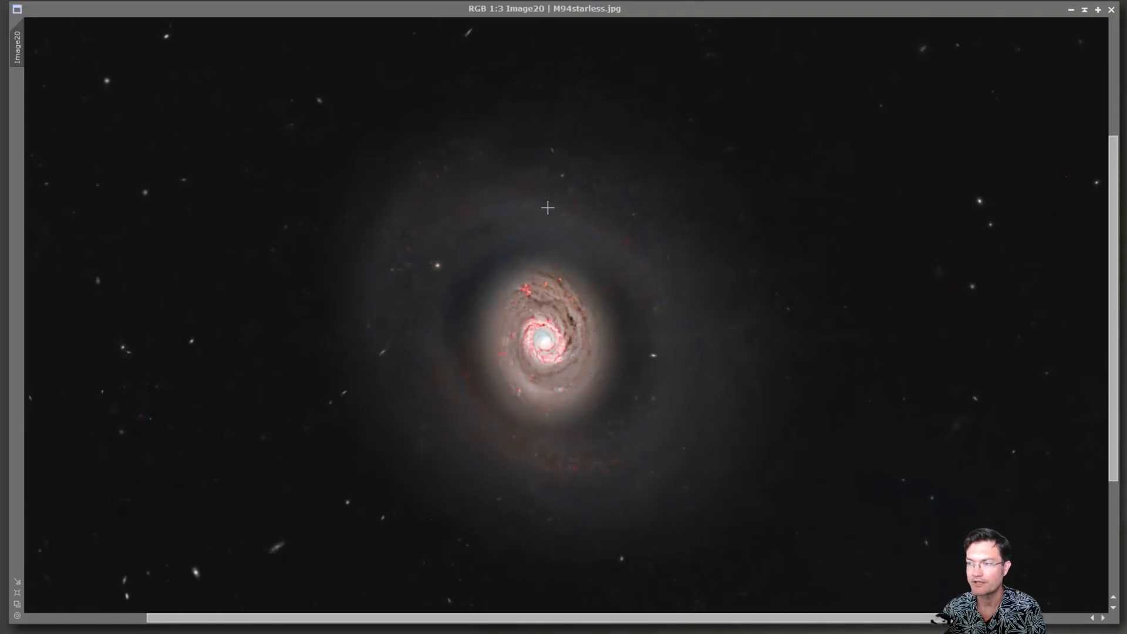
mouse_move(603, 425)
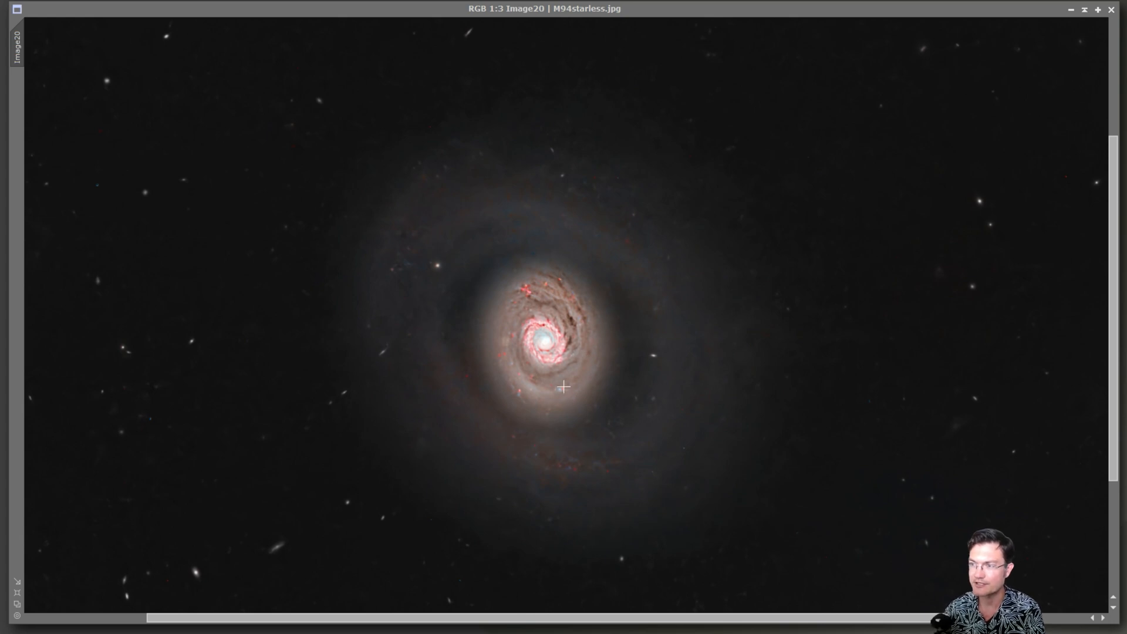
mouse_move(581, 415)
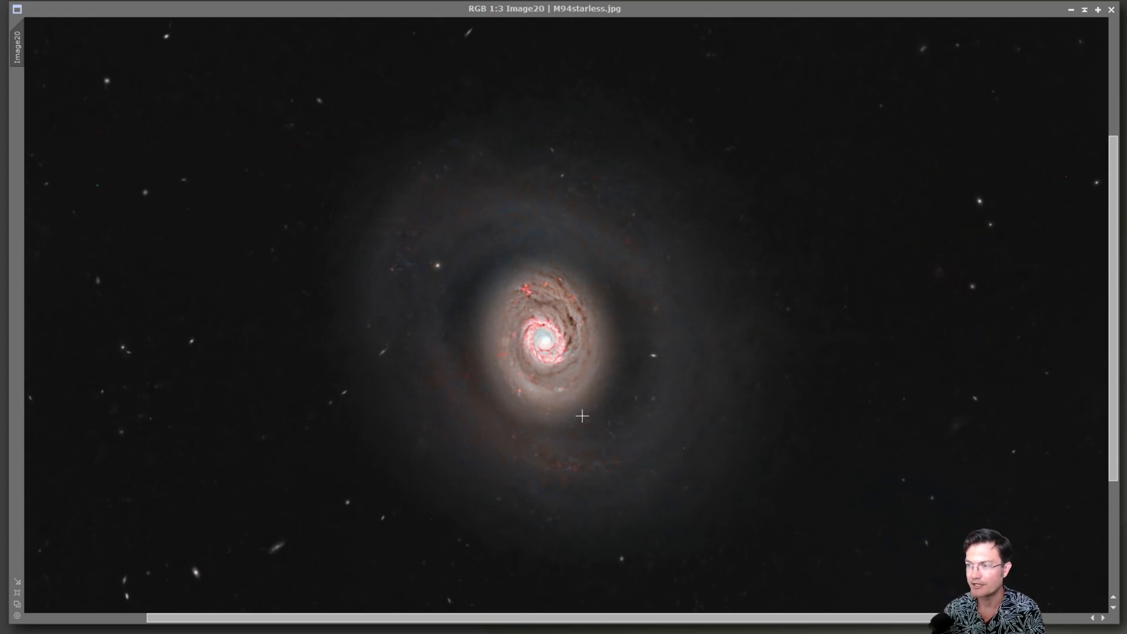
mouse_move(559, 355)
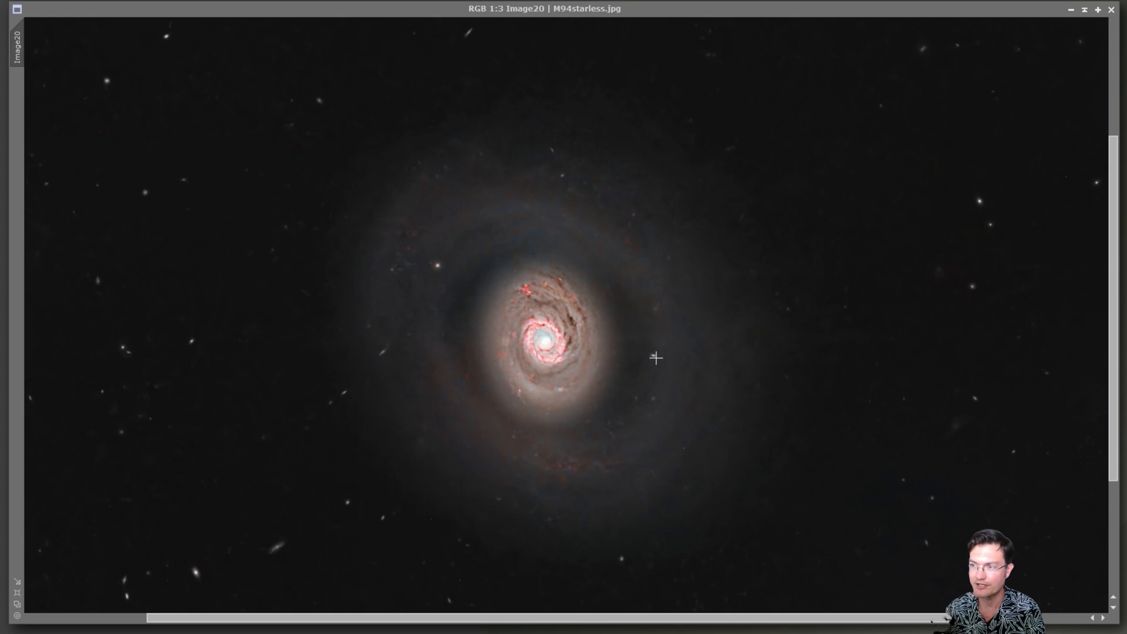
mouse_move(598, 352)
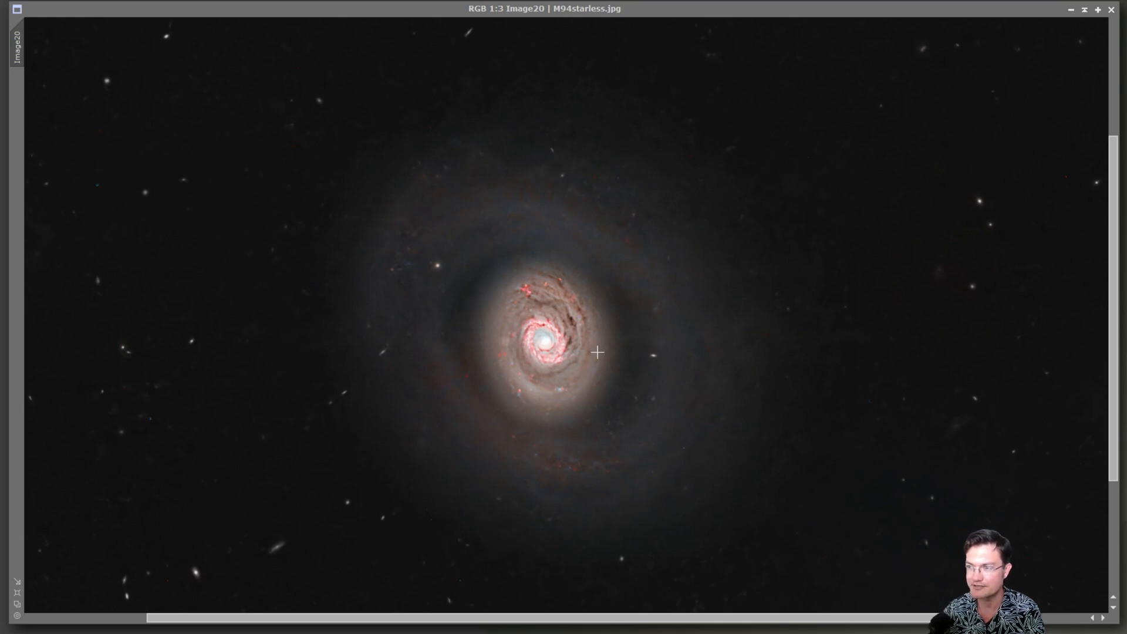
mouse_move(568, 353)
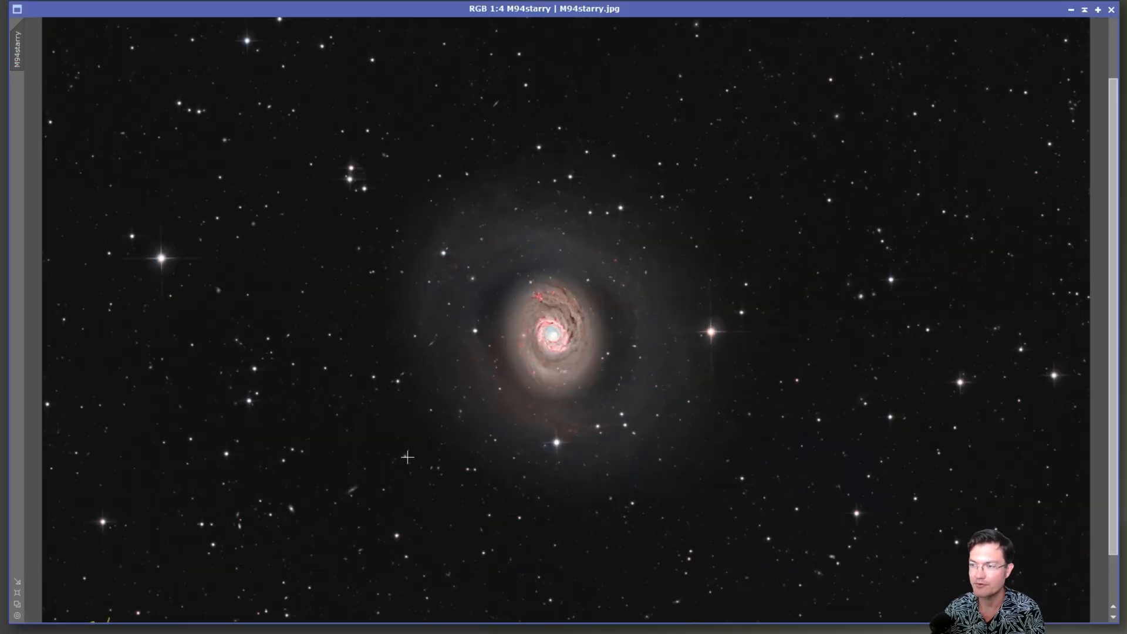
mouse_move(393, 318)
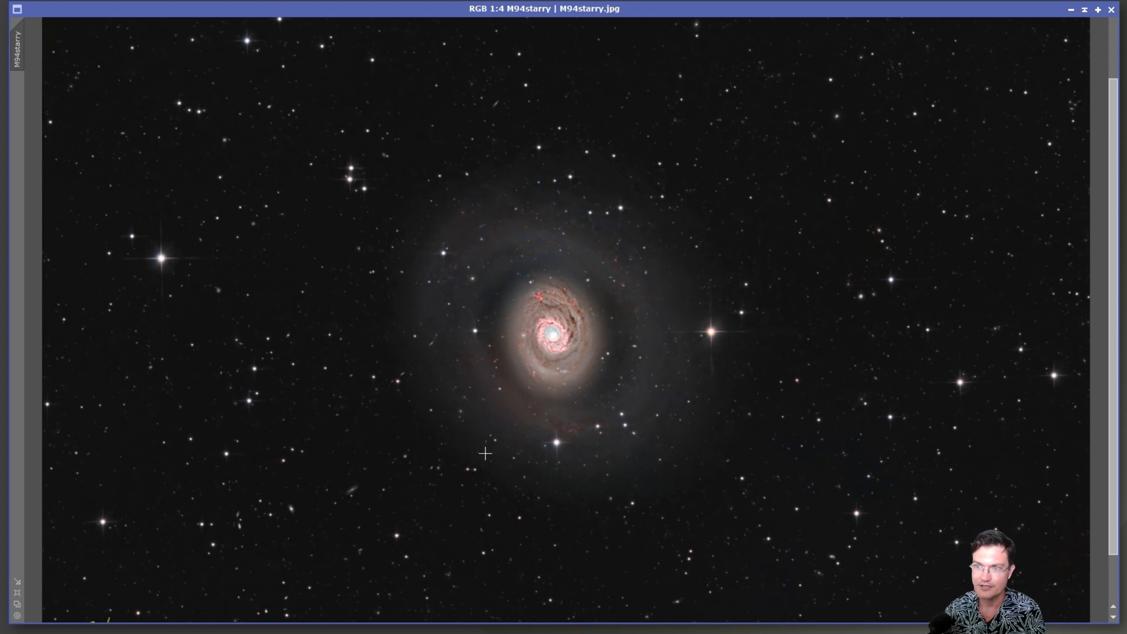
mouse_move(709, 514)
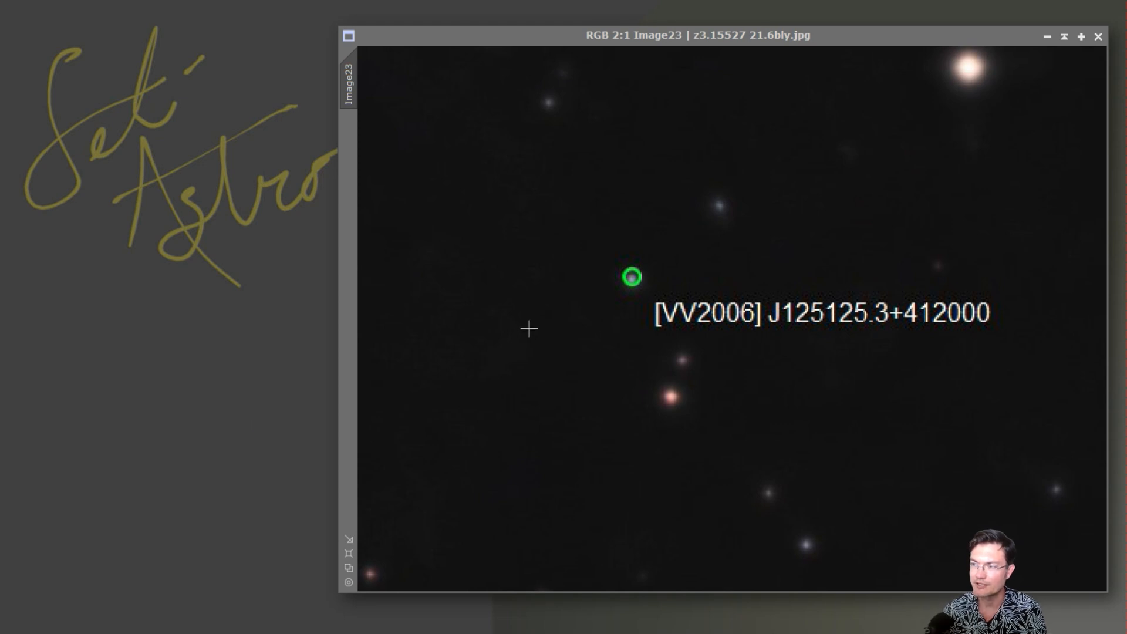
mouse_move(622, 297)
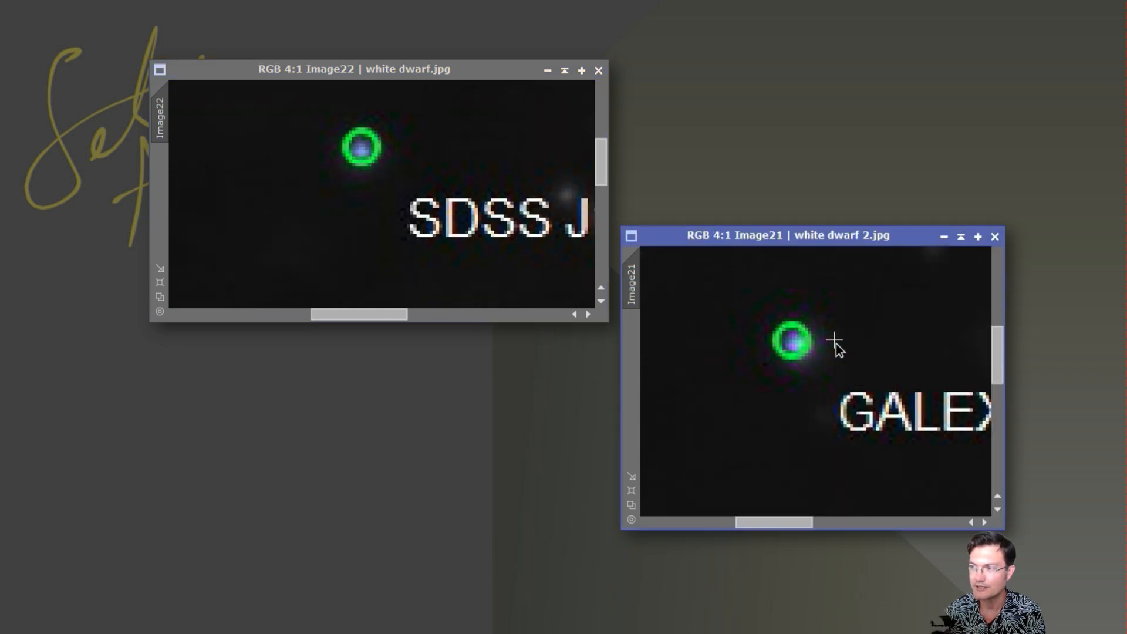
mouse_move(843, 339)
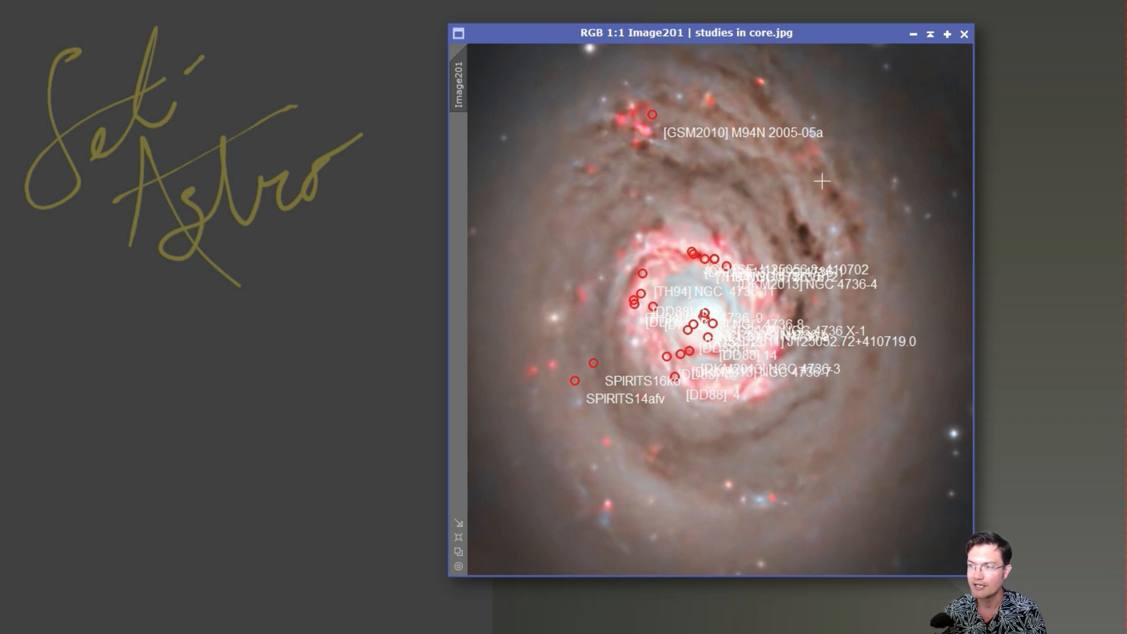
mouse_move(736, 222)
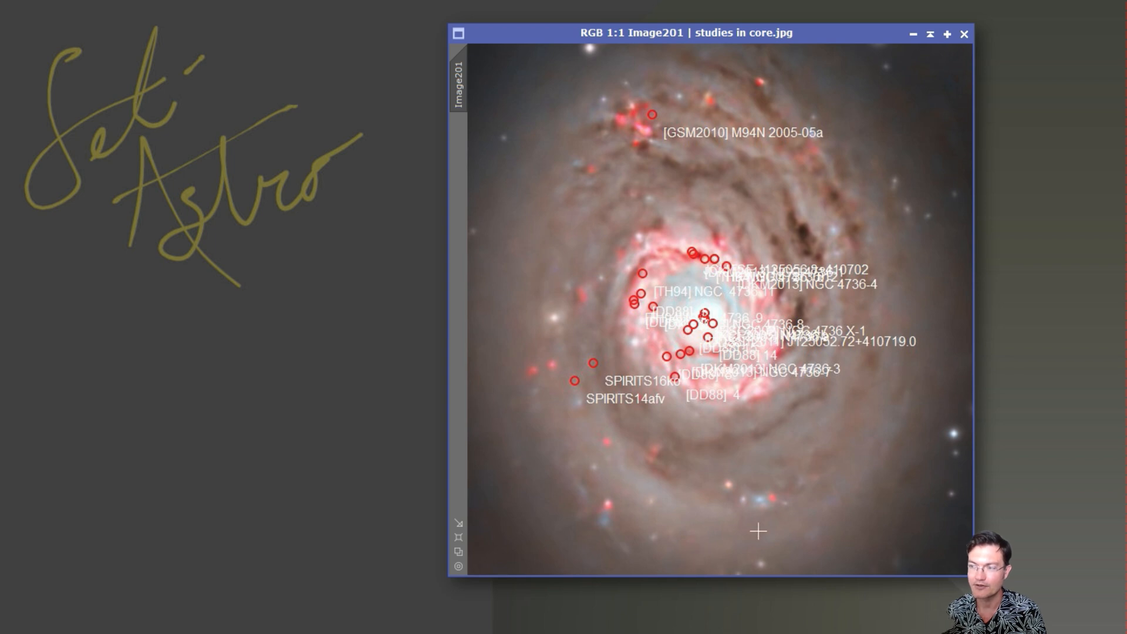
mouse_move(763, 472)
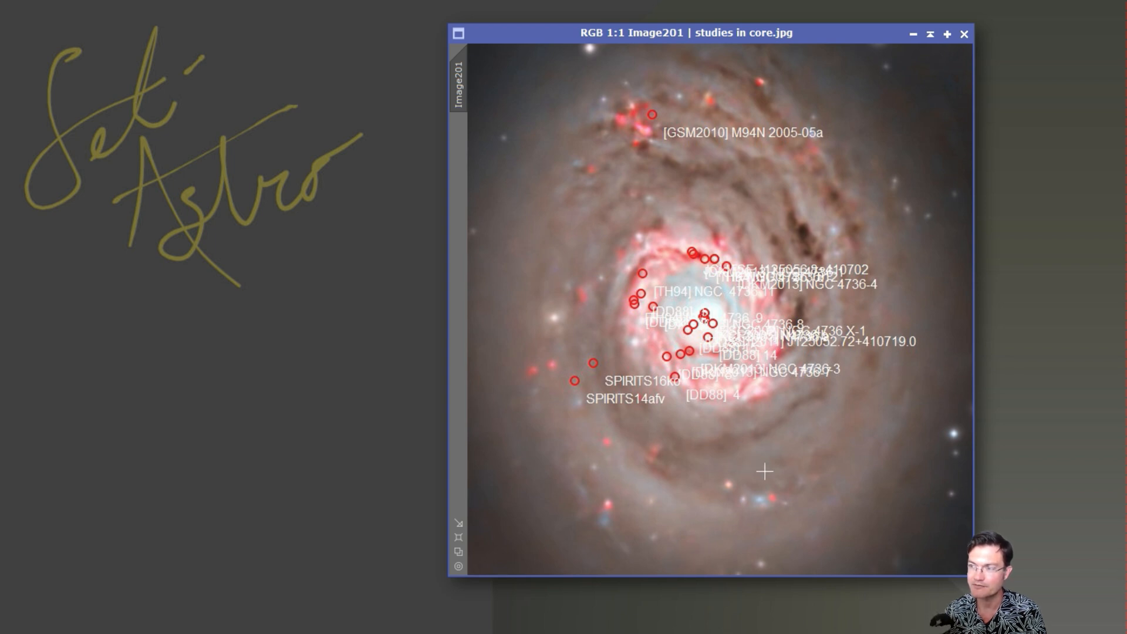
mouse_move(703, 492)
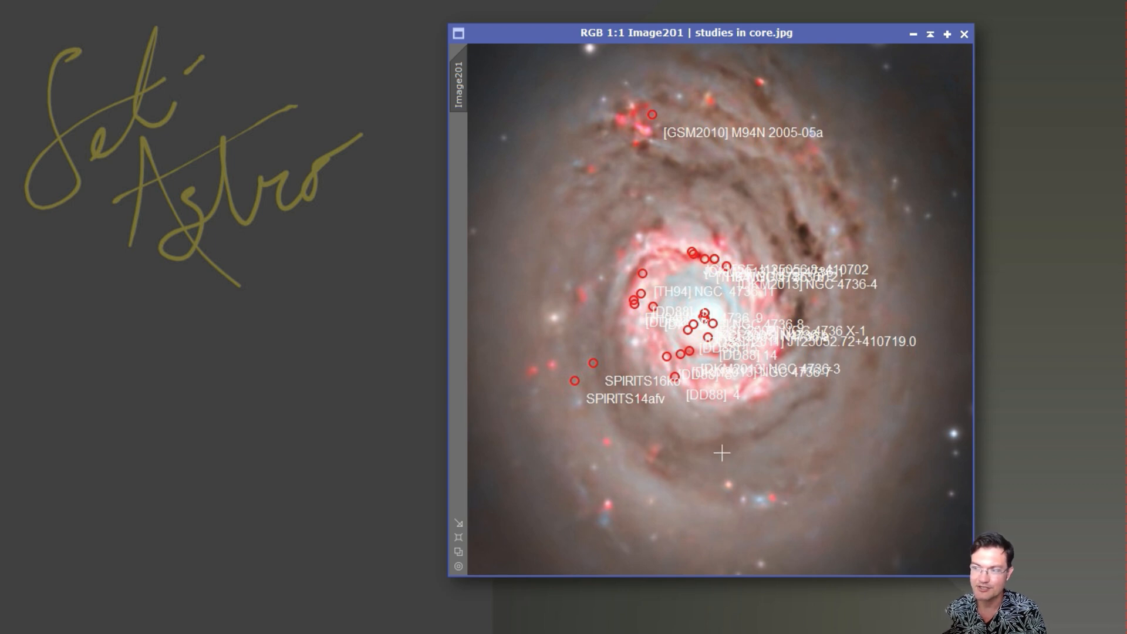
mouse_move(768, 501)
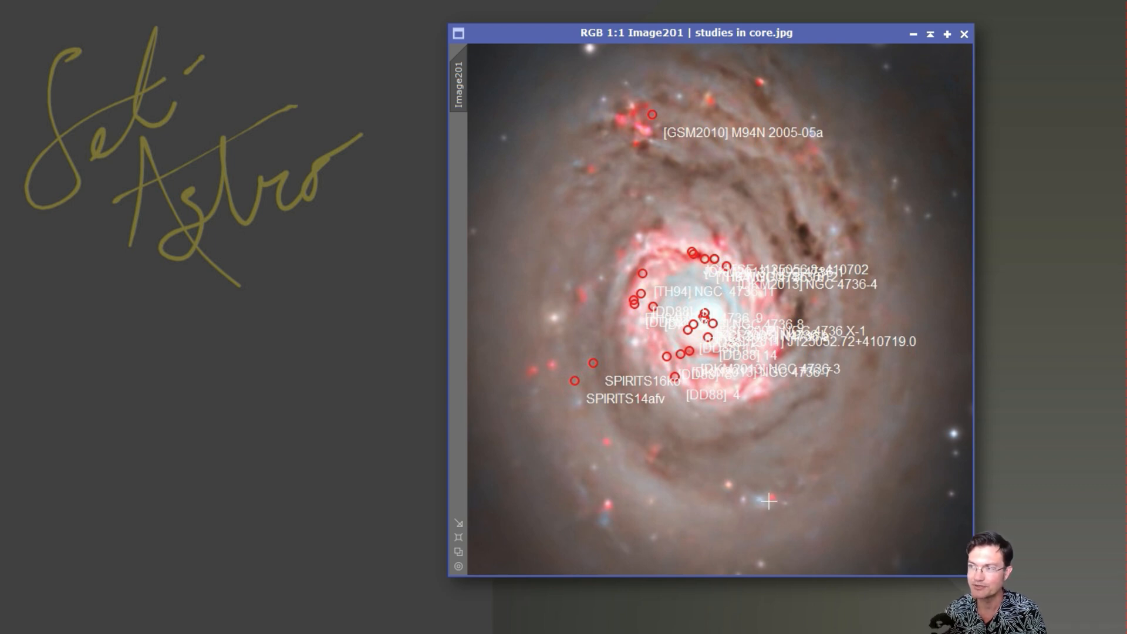
mouse_move(616, 197)
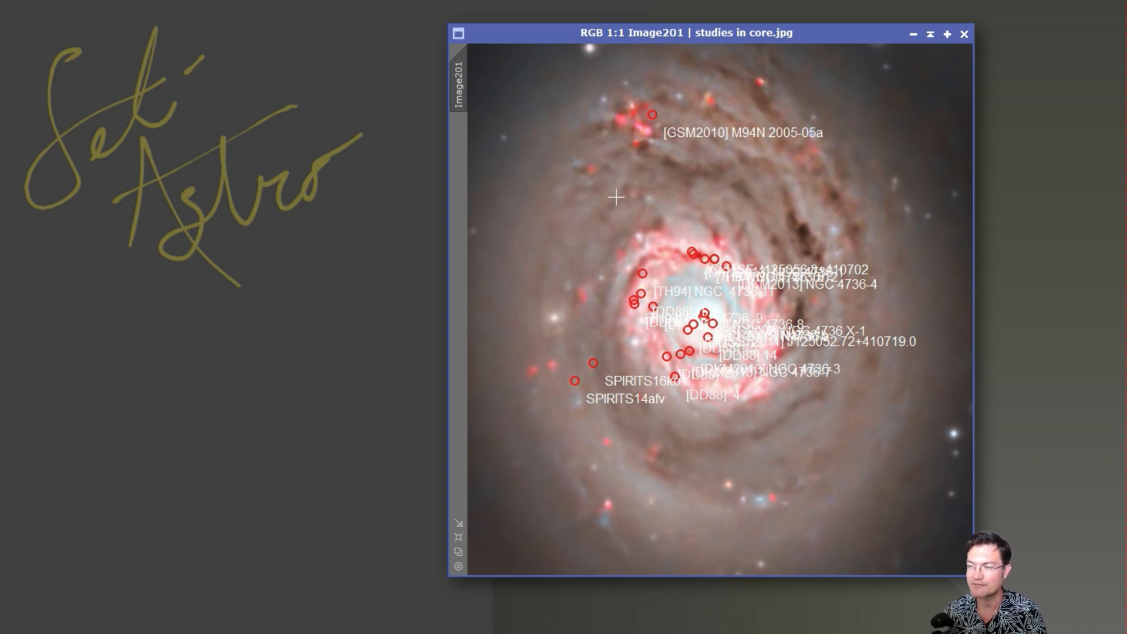
mouse_move(591, 430)
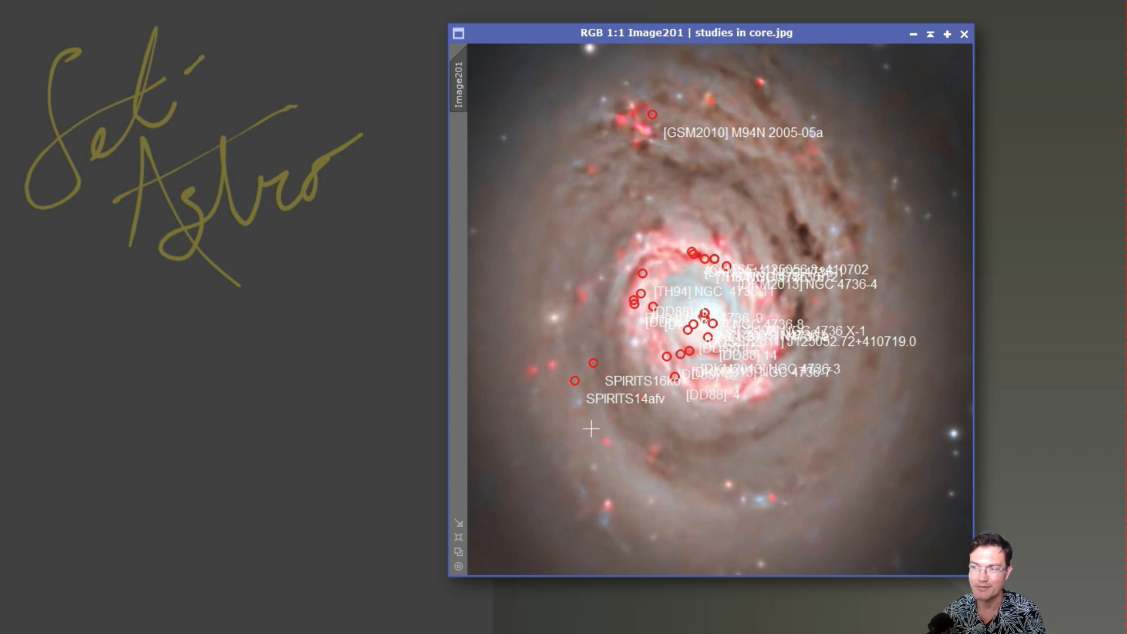
mouse_move(642, 408)
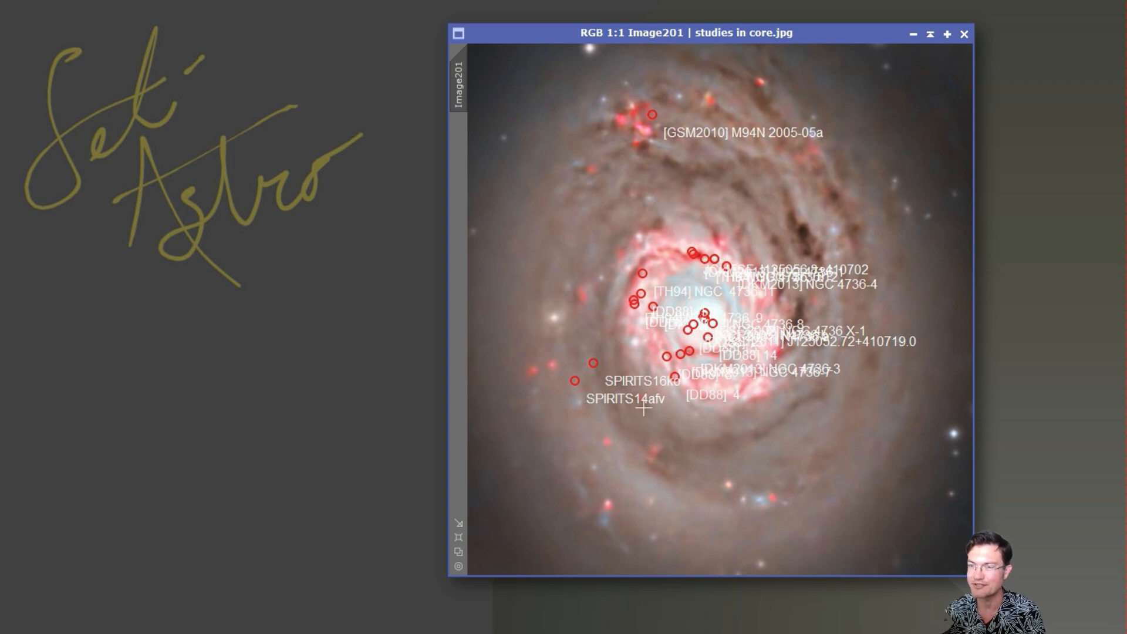
mouse_move(674, 504)
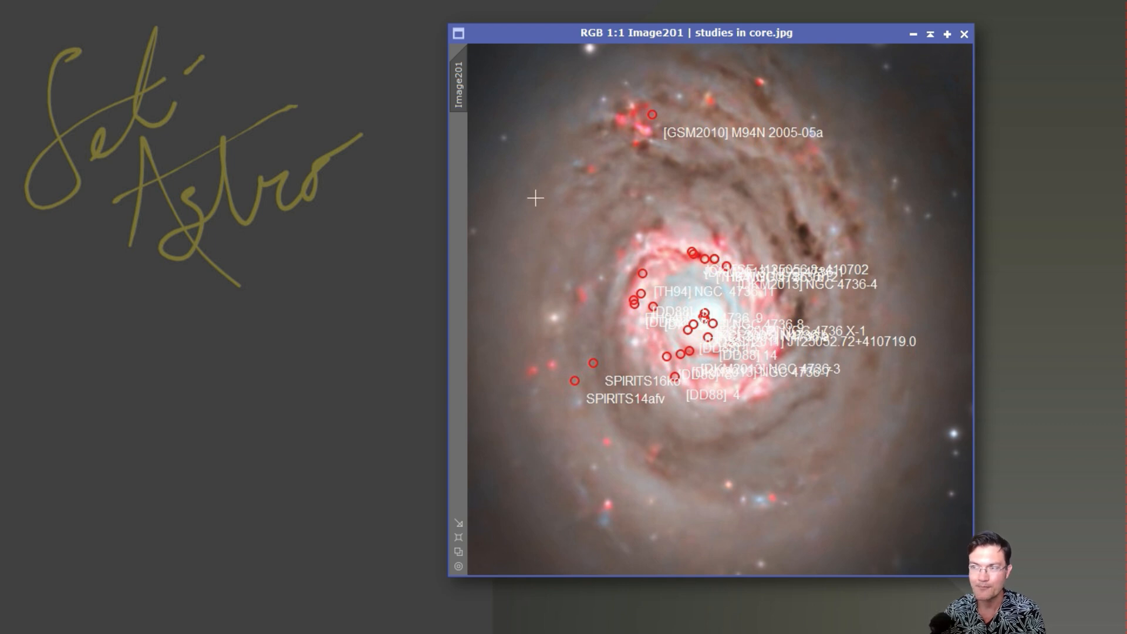
mouse_move(553, 448)
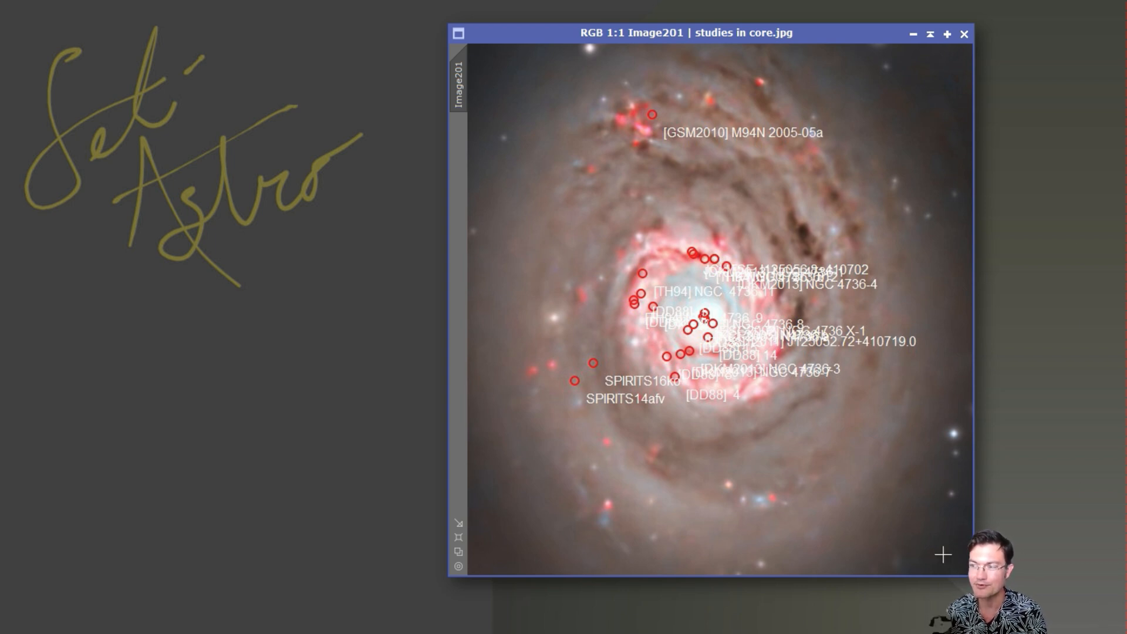
mouse_move(607, 458)
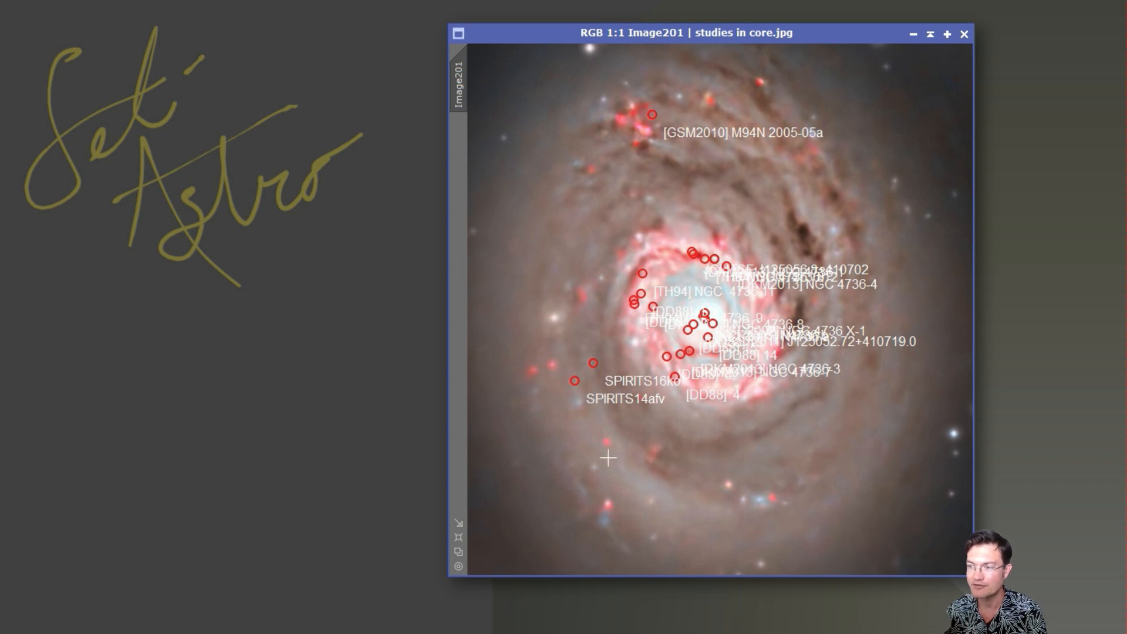
mouse_move(500, 228)
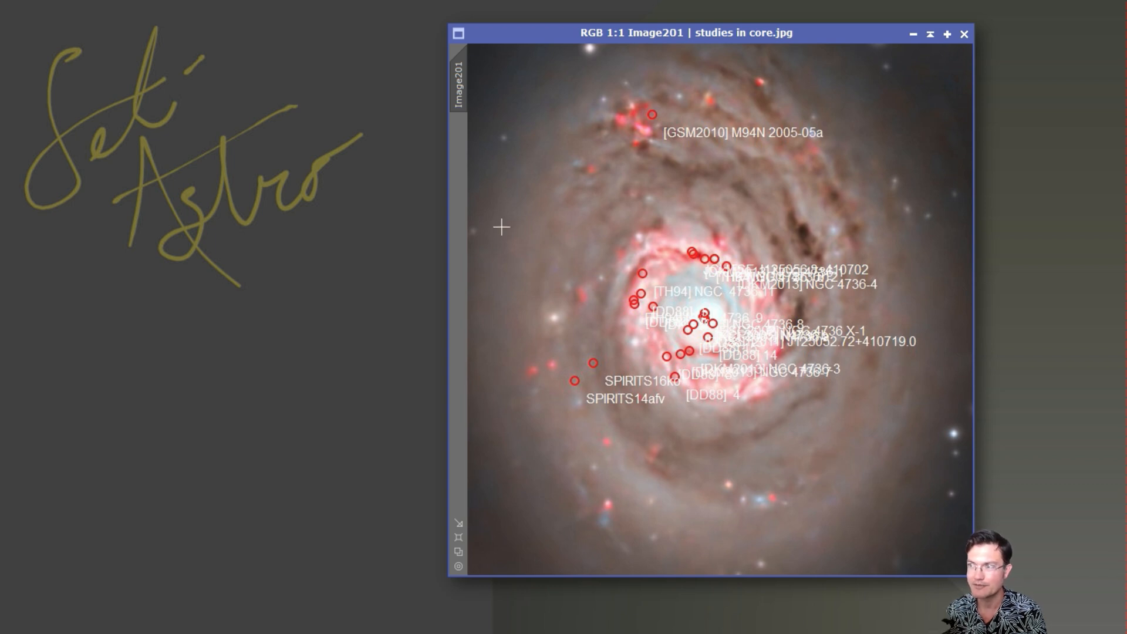
mouse_move(654, 429)
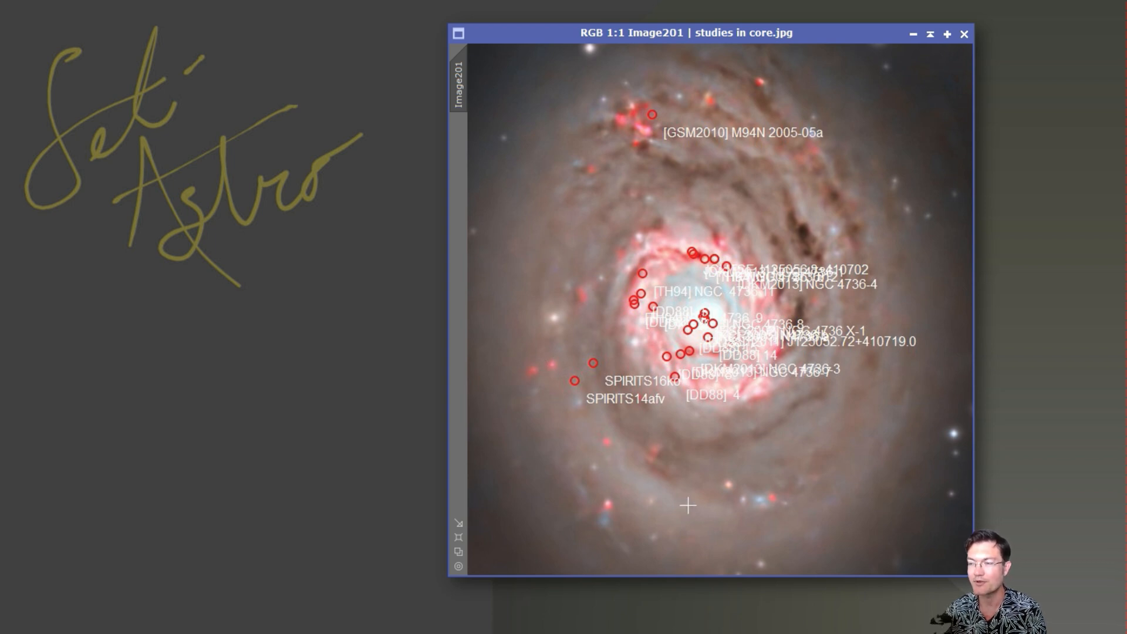
mouse_move(585, 163)
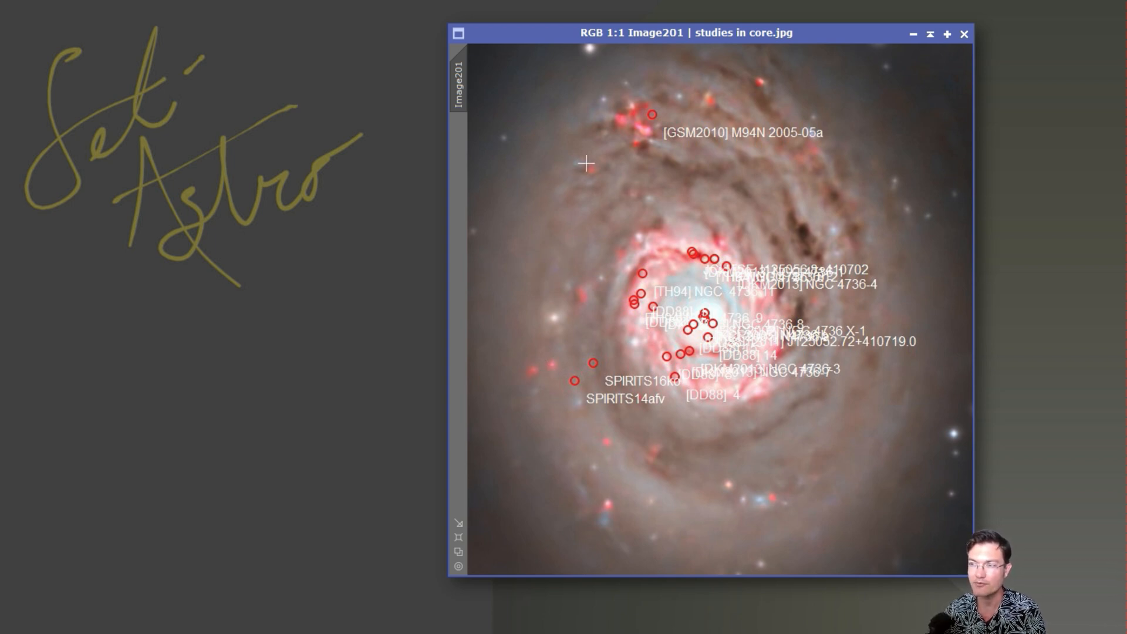
mouse_move(786, 257)
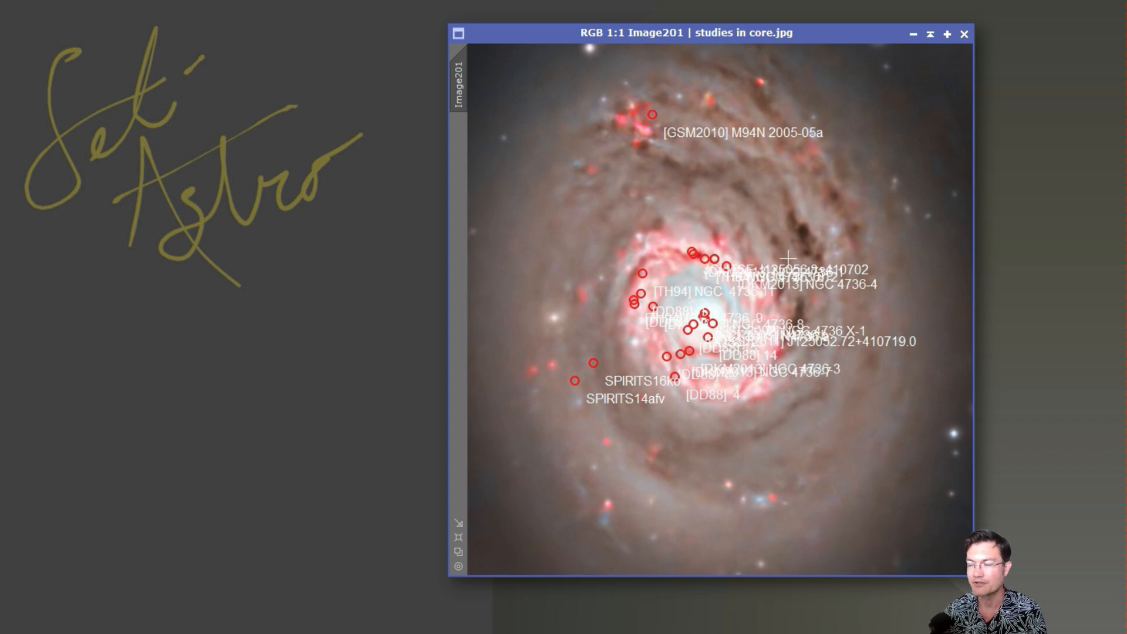
mouse_move(623, 527)
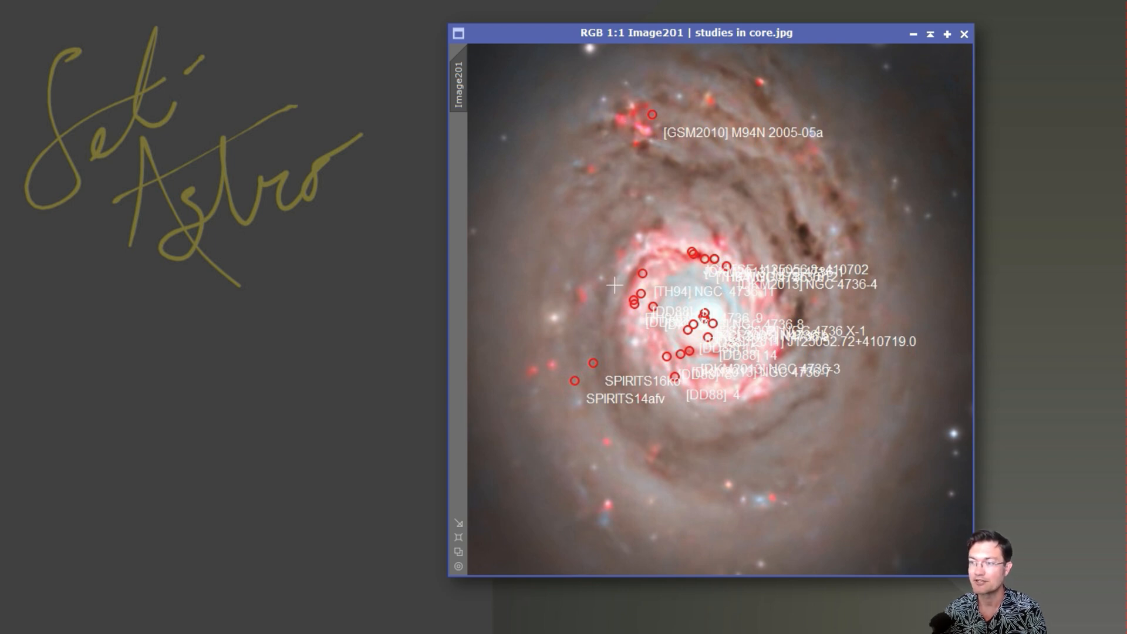
mouse_move(642, 261)
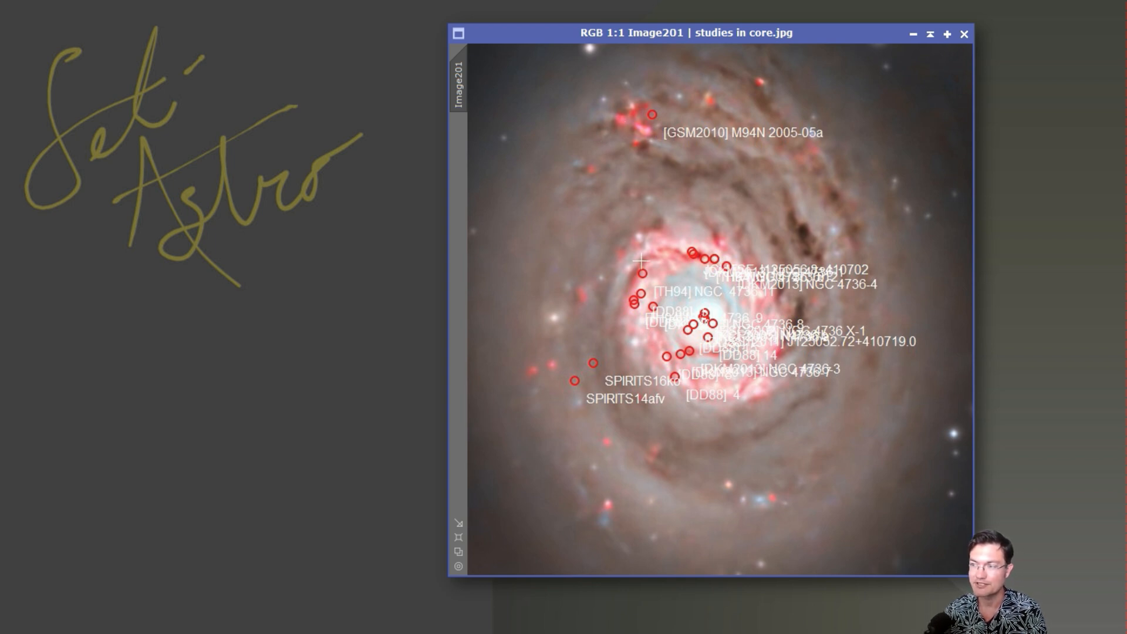
mouse_move(759, 277)
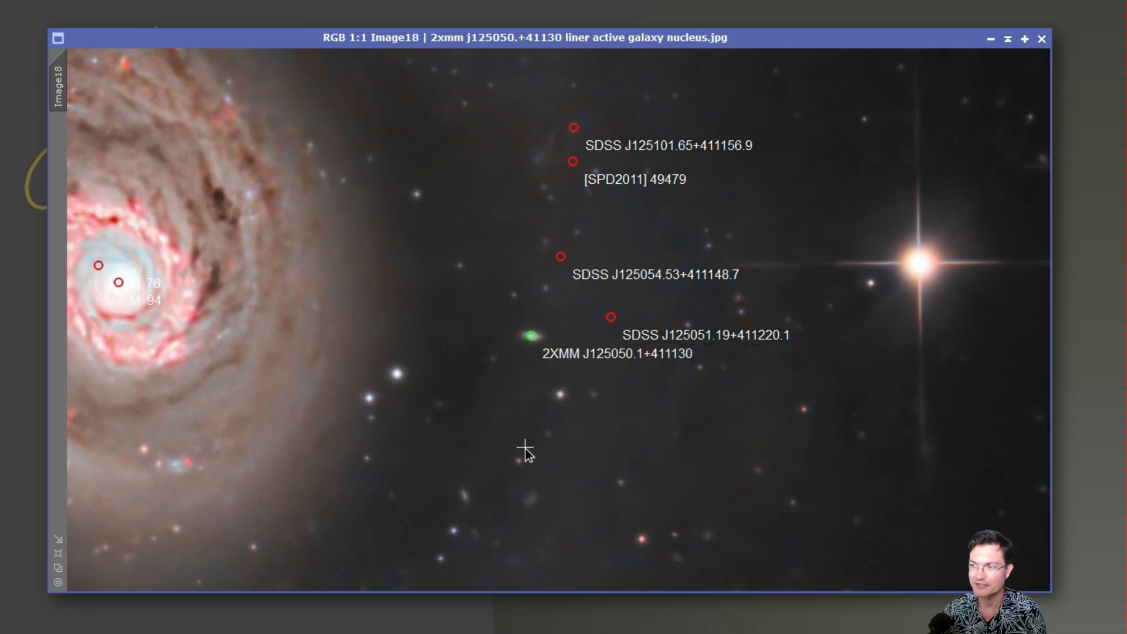
mouse_move(542, 336)
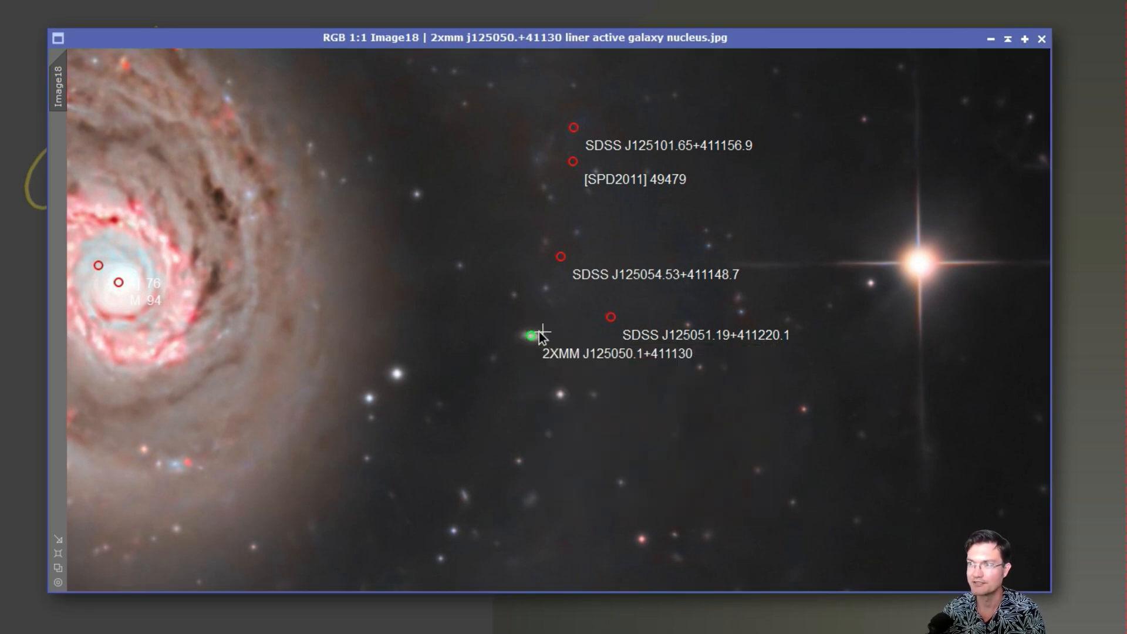
Show the Image18 crop of the 2XMM J125050.1+411130 active galaxy nucleus near the green marker.
click(531, 335)
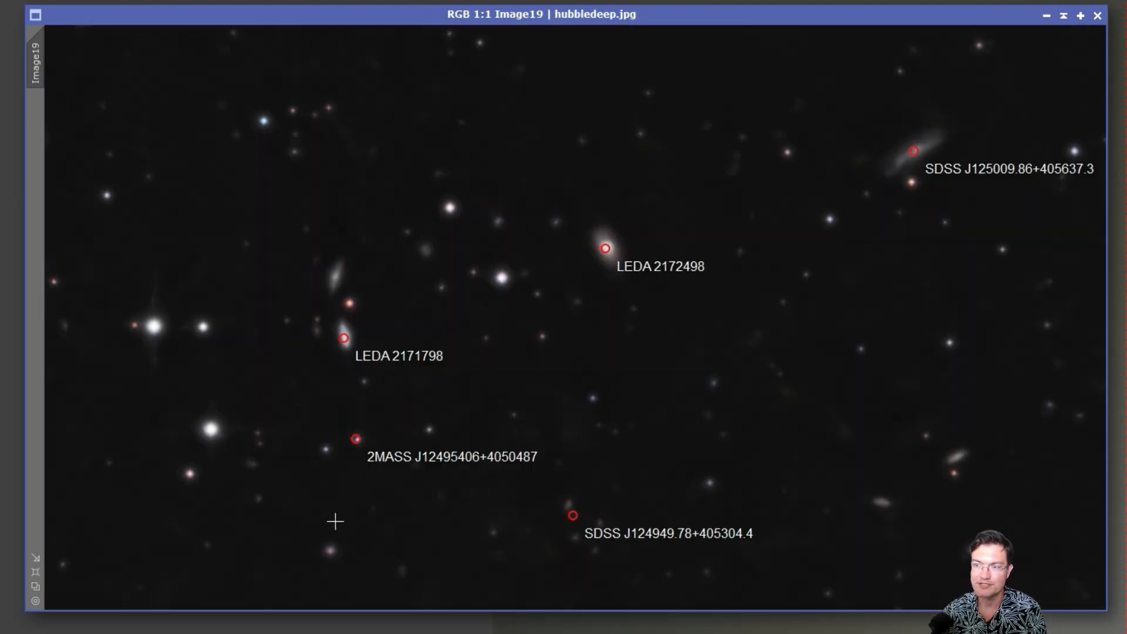
mouse_move(980, 205)
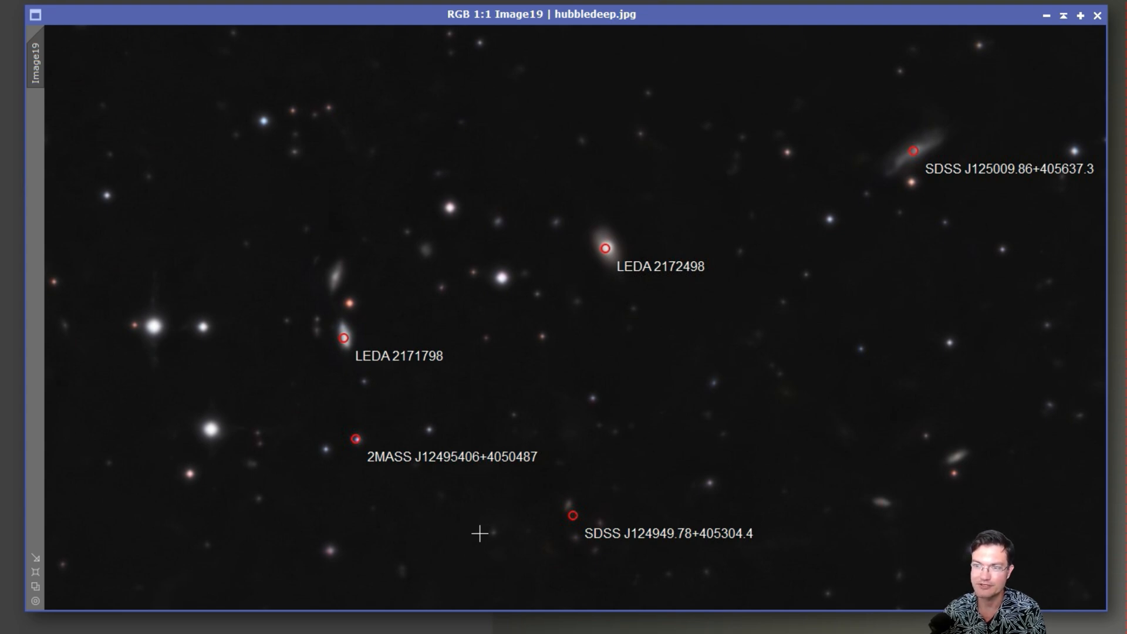
mouse_move(909, 444)
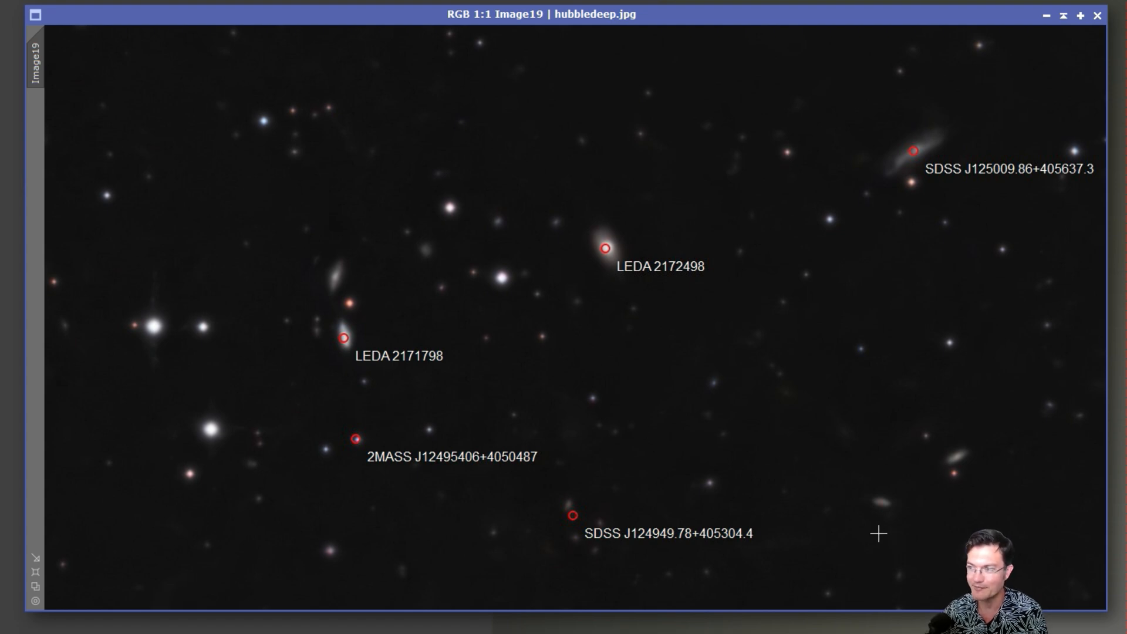
mouse_move(418, 268)
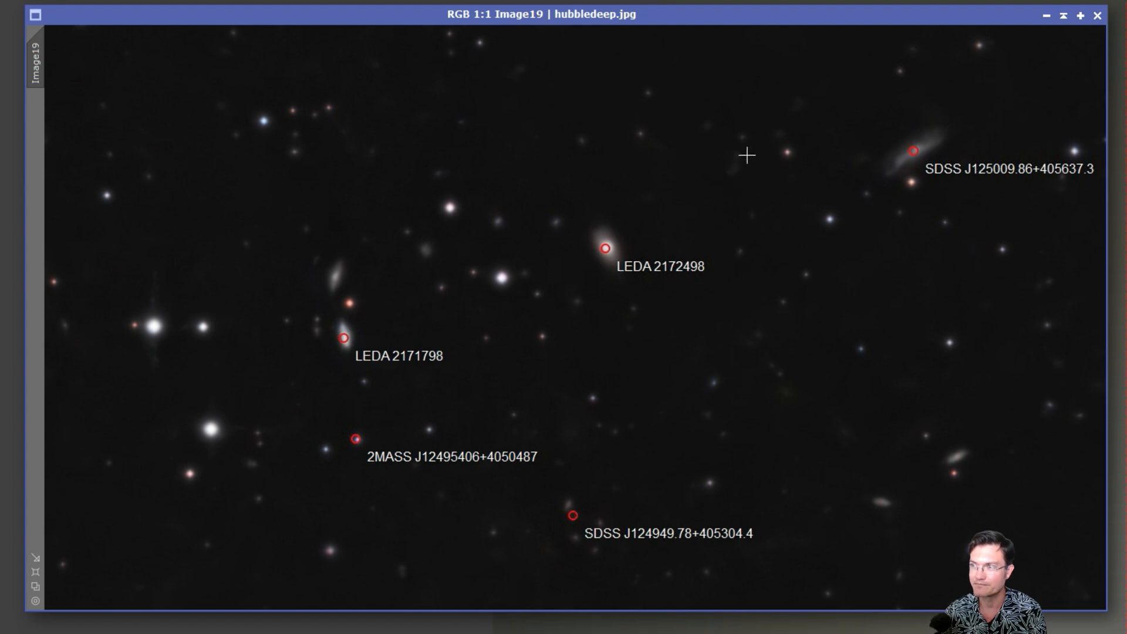
mouse_move(855, 368)
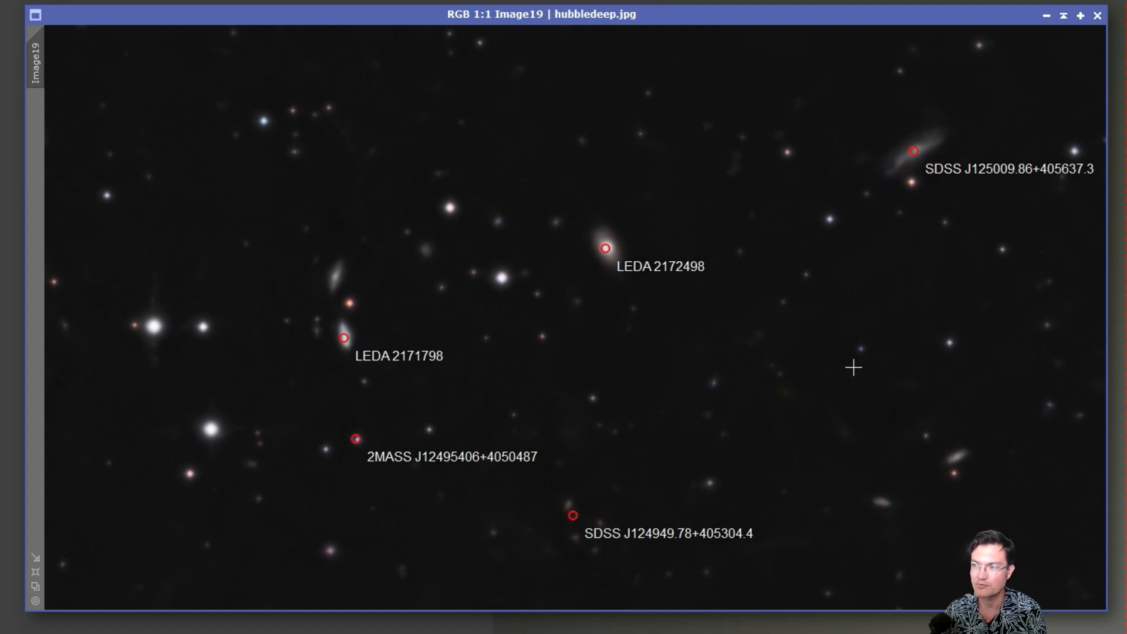
mouse_move(372, 340)
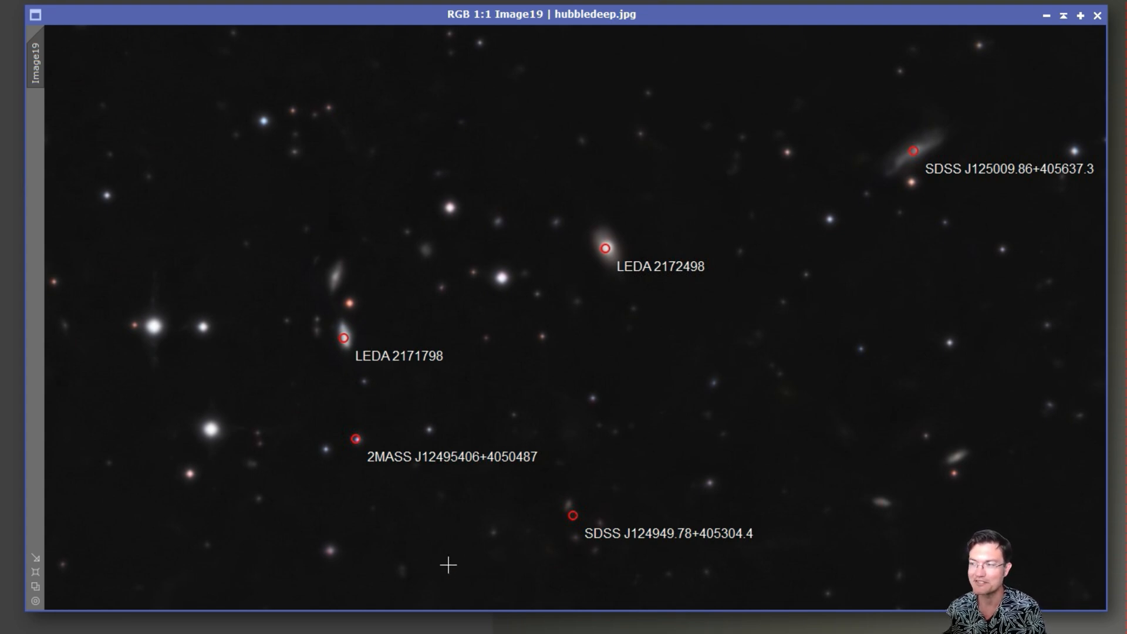
mouse_move(437, 242)
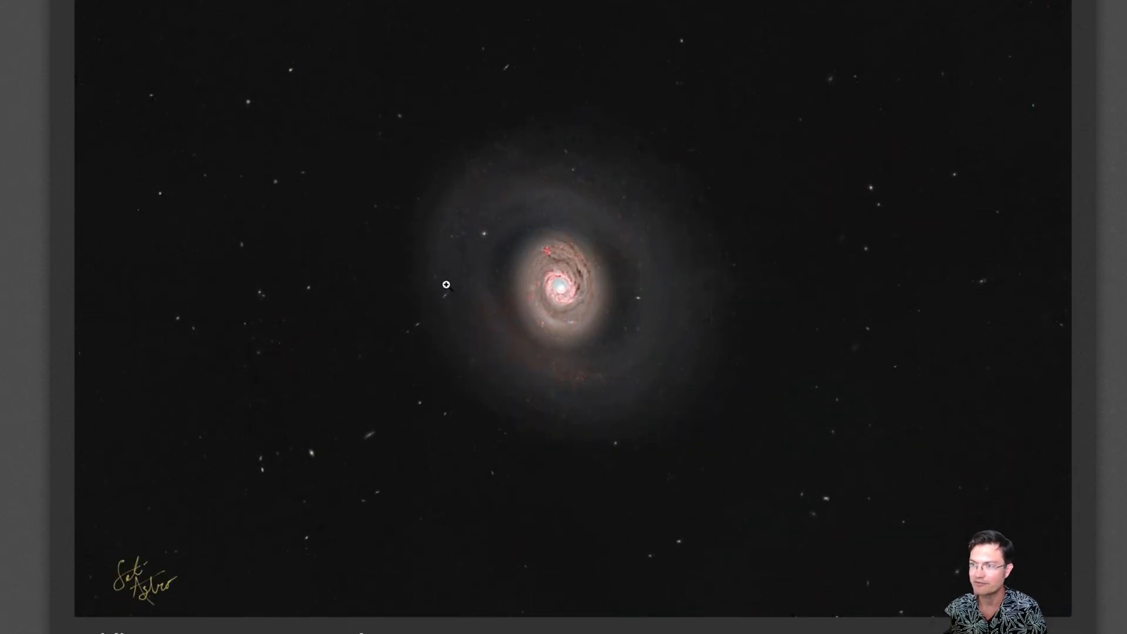
Scroll the AstroBin M94 page past equipment, acquisition details and description to the catalog crops.
scroll(down, 3)
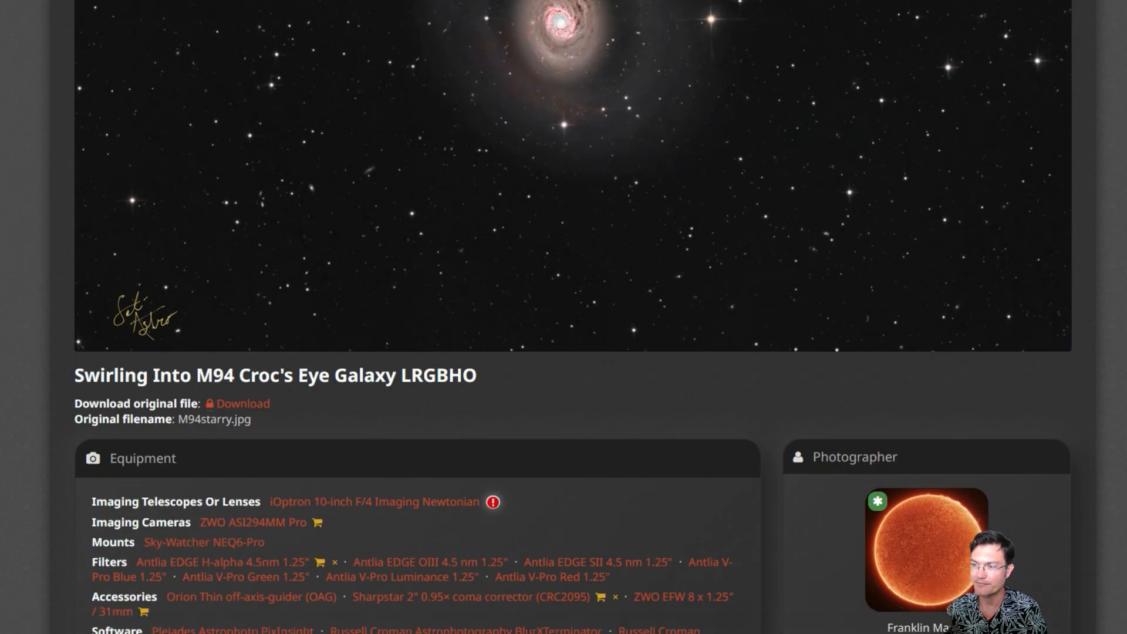
scroll(down, 3)
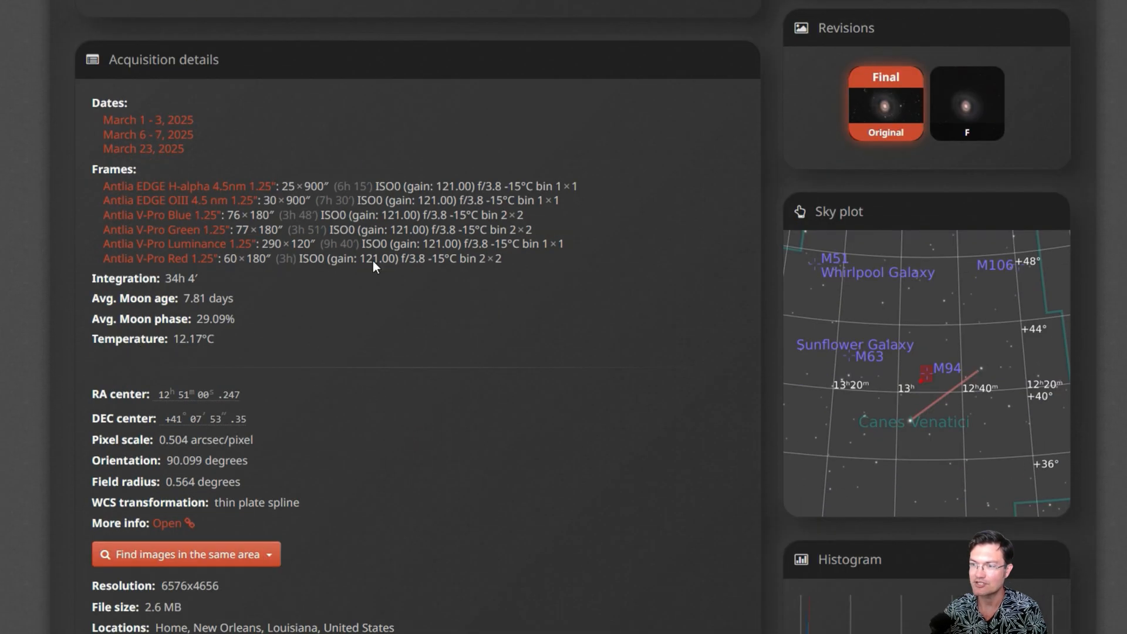
scroll(down, 3)
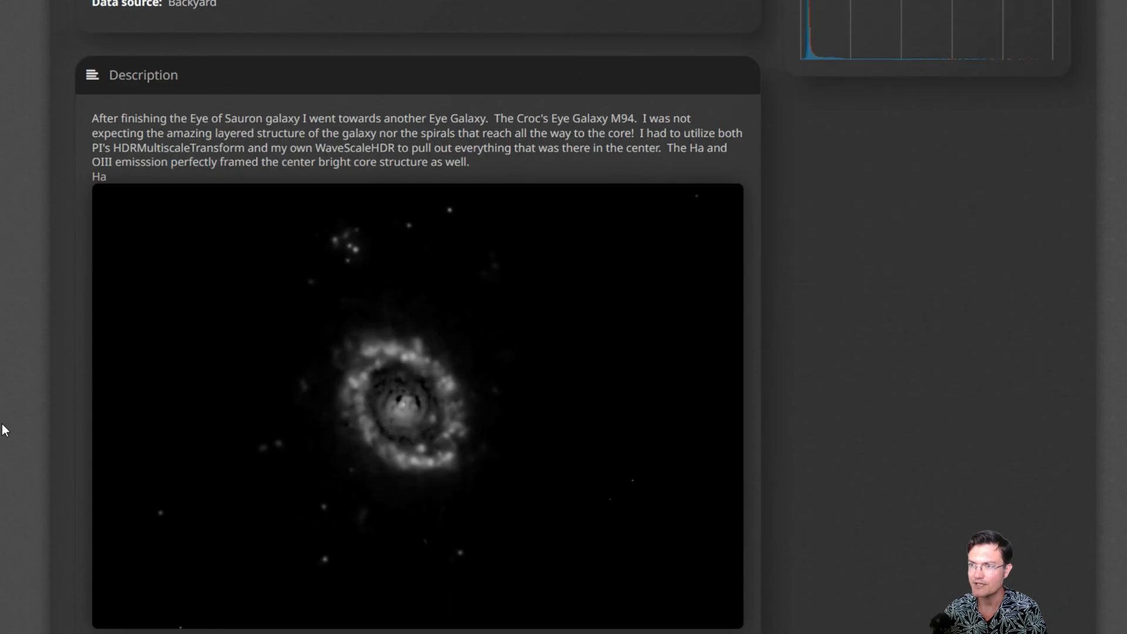
scroll(down, 3)
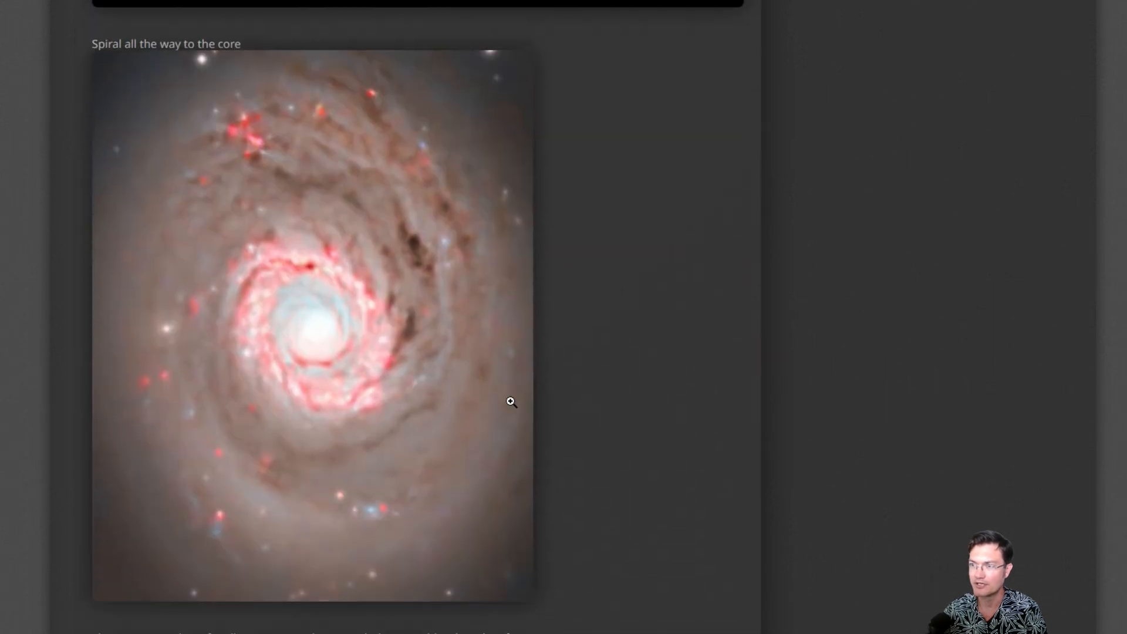
scroll(down, 3)
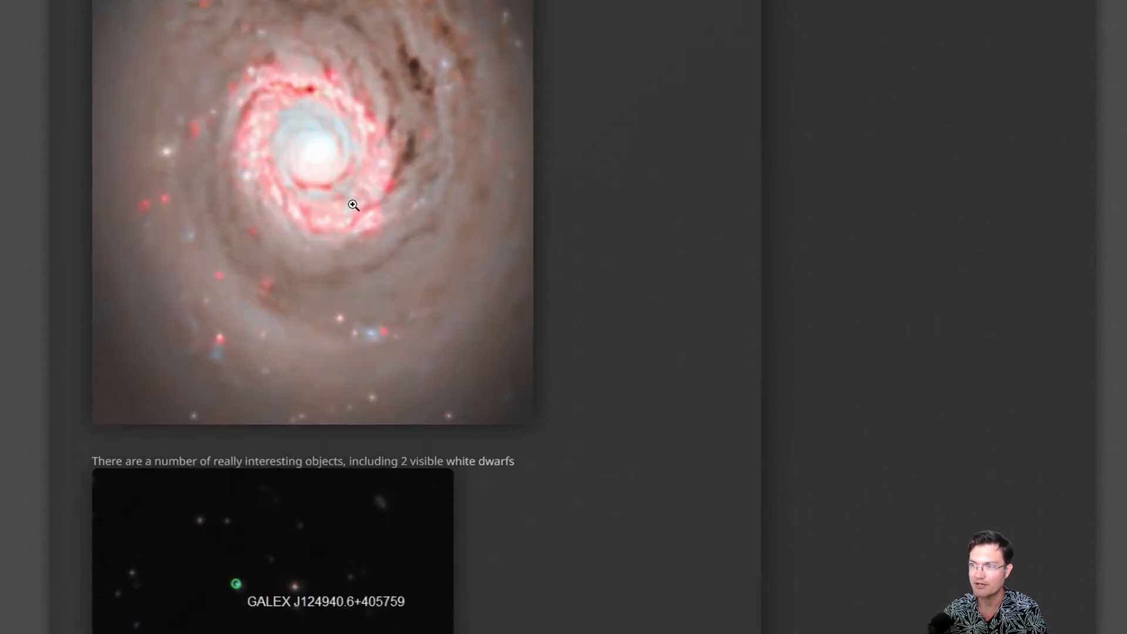
scroll(down, 3)
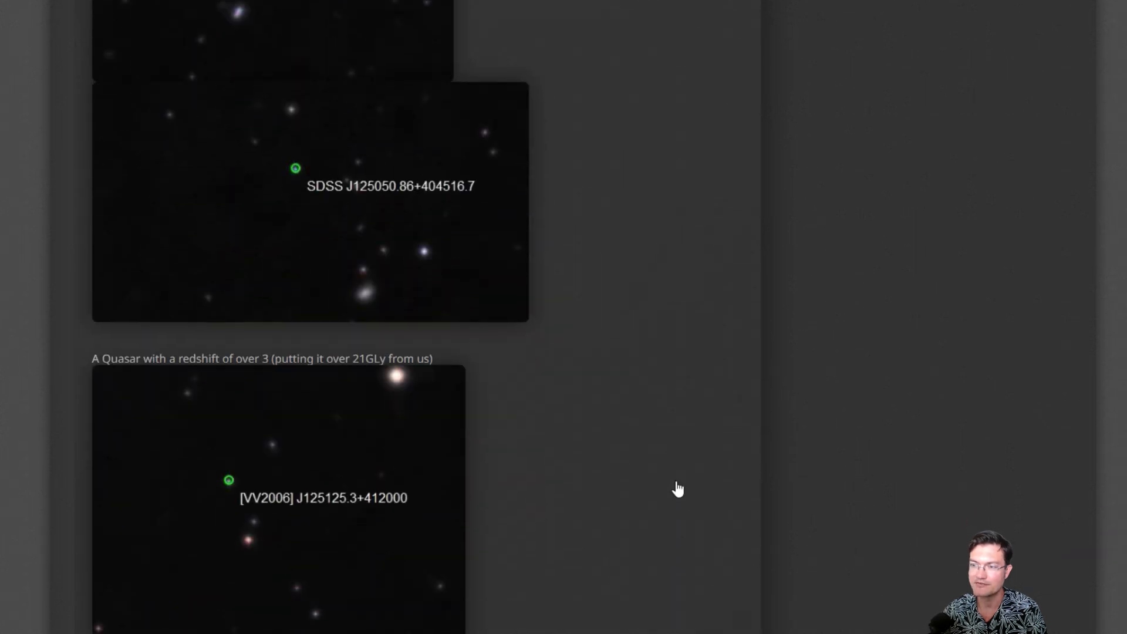
scroll(down, 3)
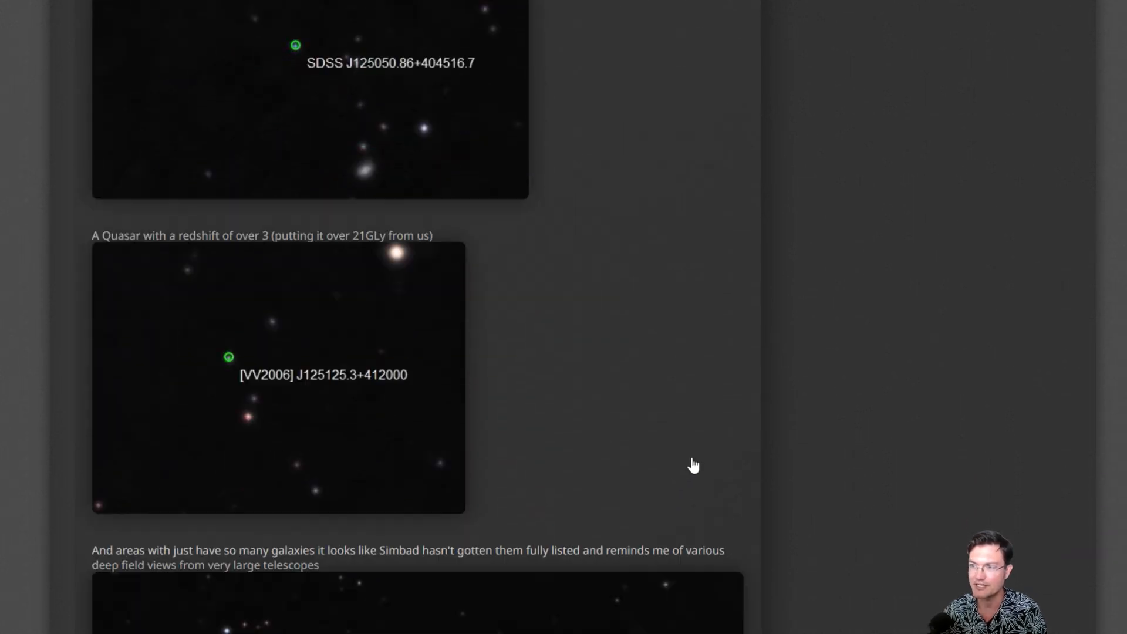
scroll(down, 3)
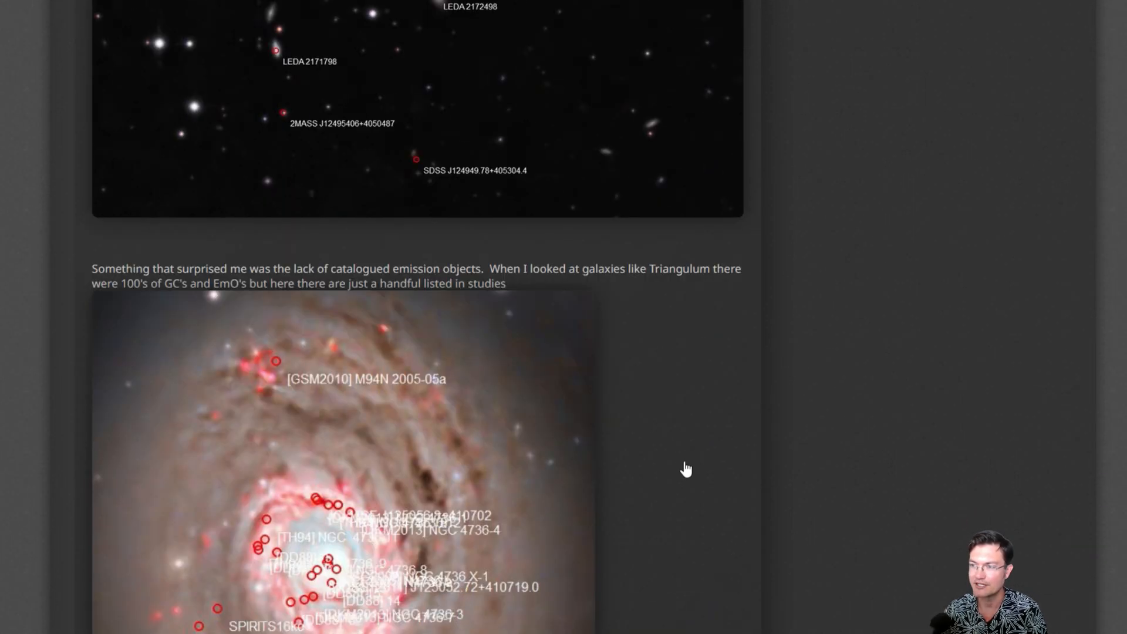
scroll(down, 3)
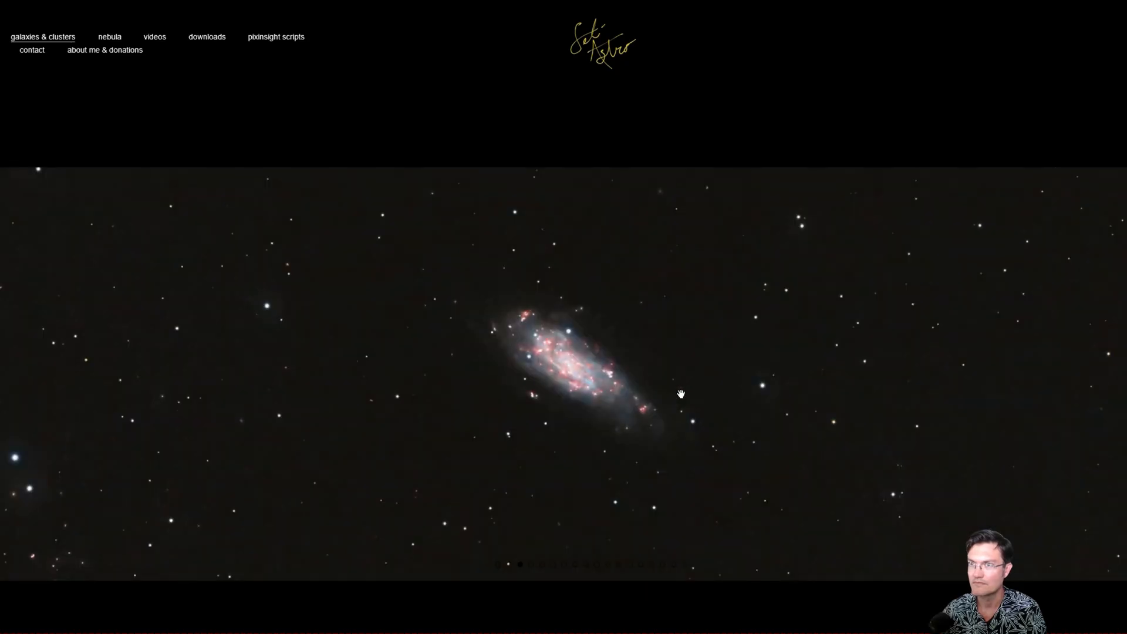
Scroll the SetiAstro M94 entry down to its description, Ha and OIII panels and annotated crops.
scroll(down, 3)
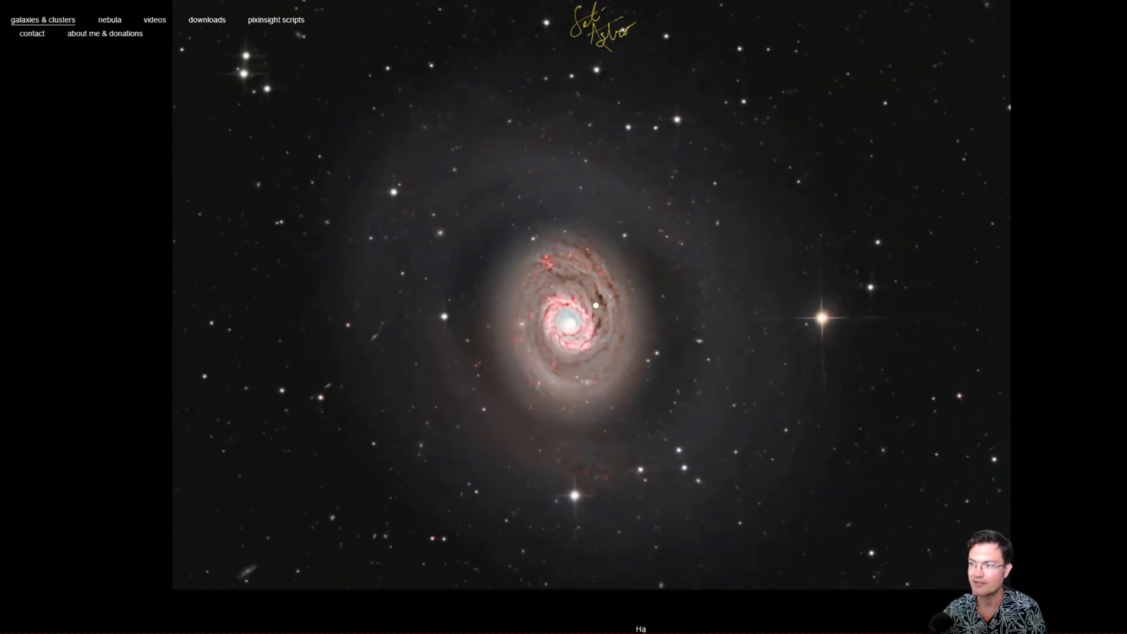
scroll(down, 3)
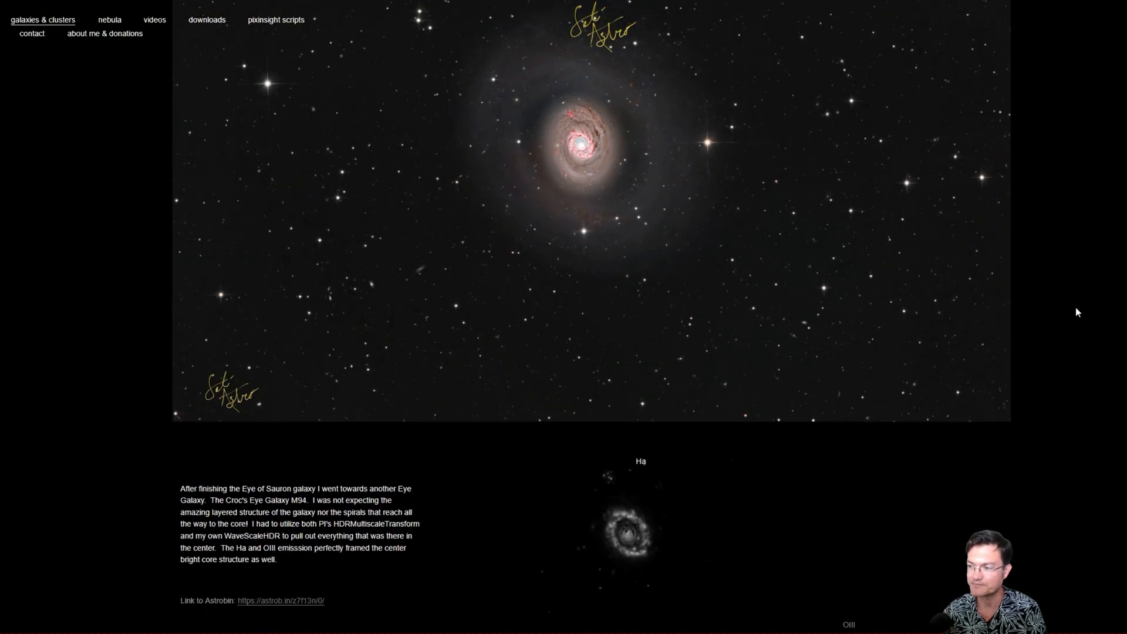
scroll(down, 3)
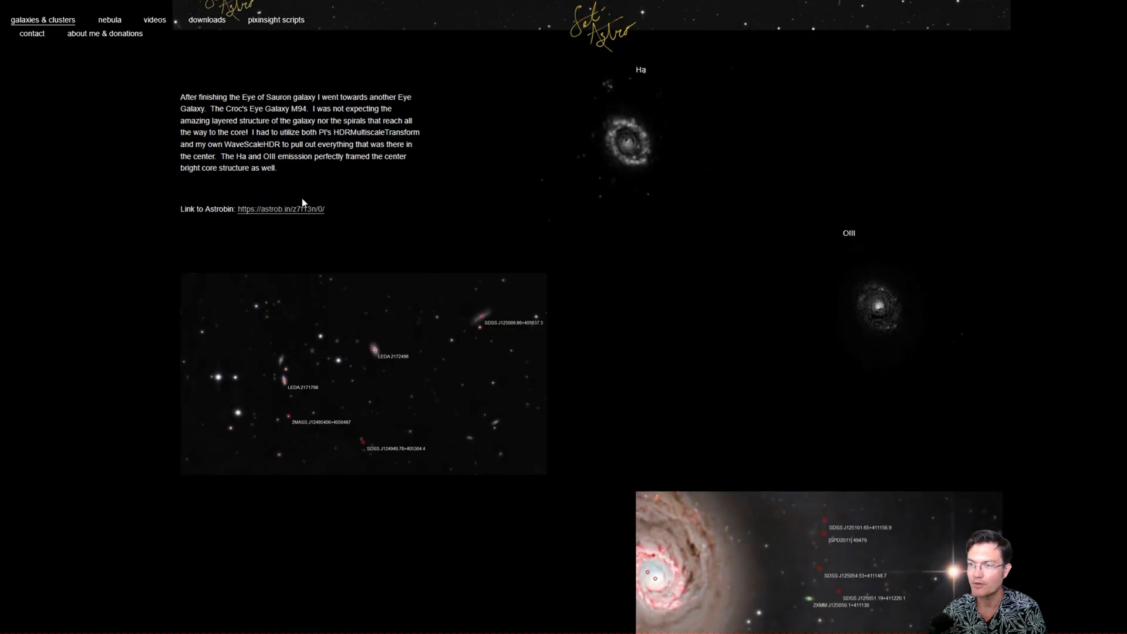